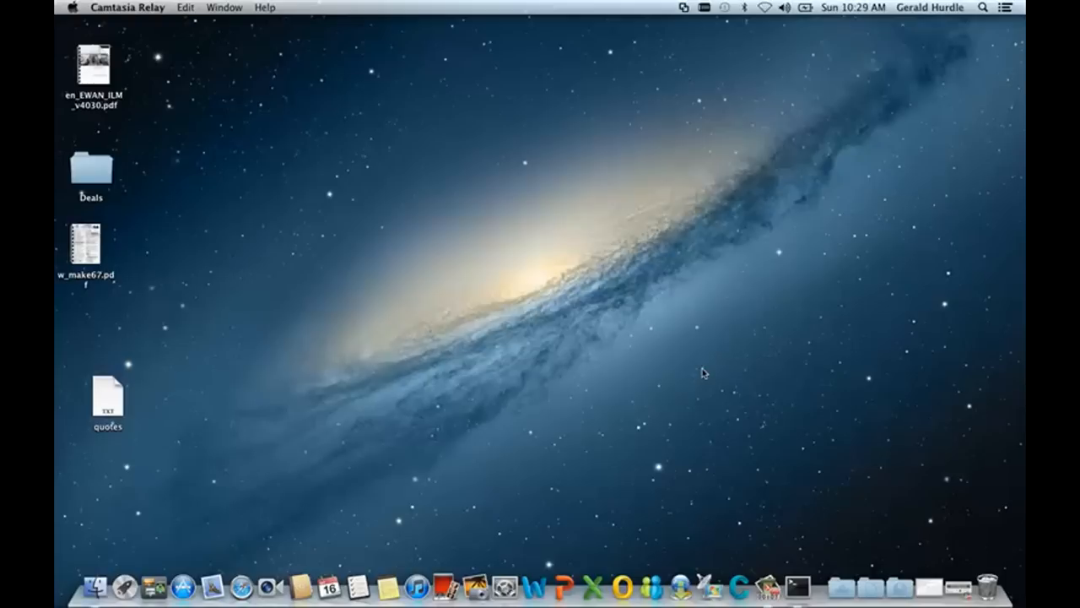
Launch Xcode from the Dock so the Welcome to Xcode window appears
{"action": "left_click", "coordinate": [836, 584]}
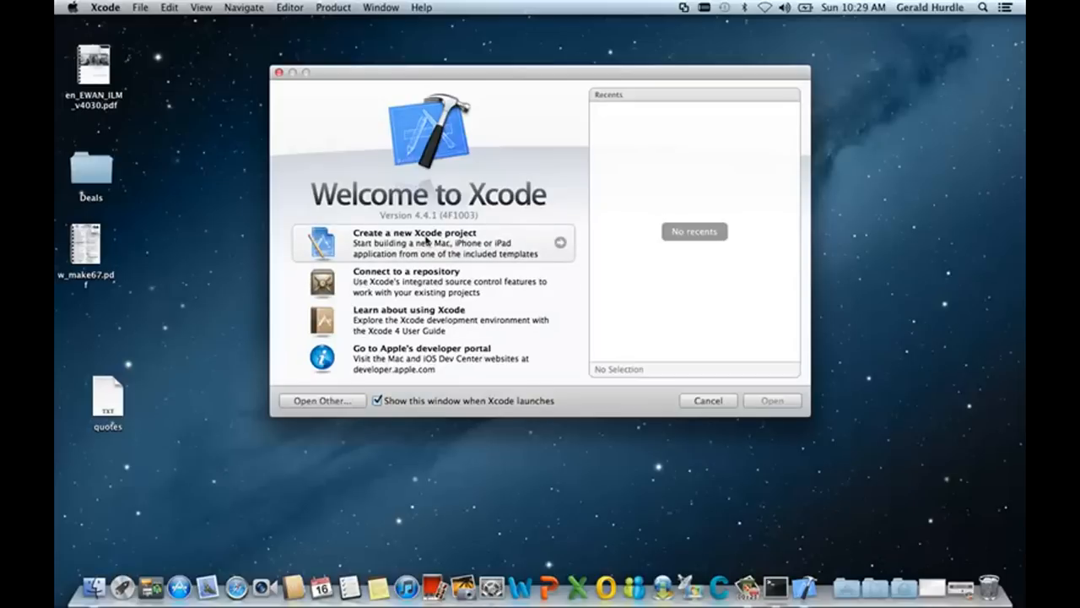
Start a new Single View Application project with Product Name HelloWorld
{"action": "left_click", "coordinate": [409, 243]}
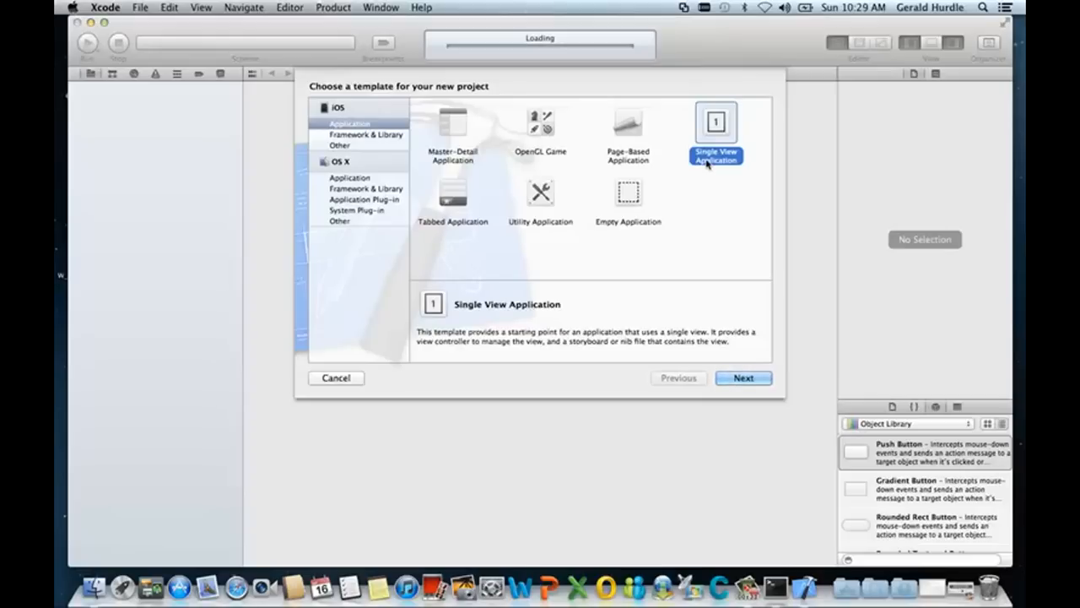
{"action": "left_click", "coordinate": [743, 378]}
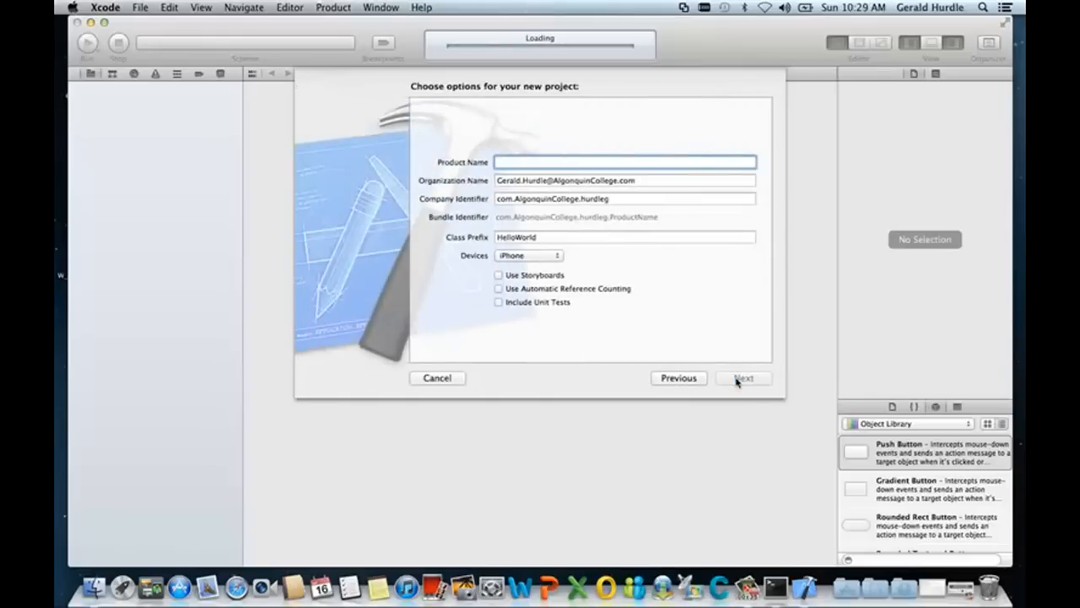
{"action": "type", "text": "HelloWorld"}
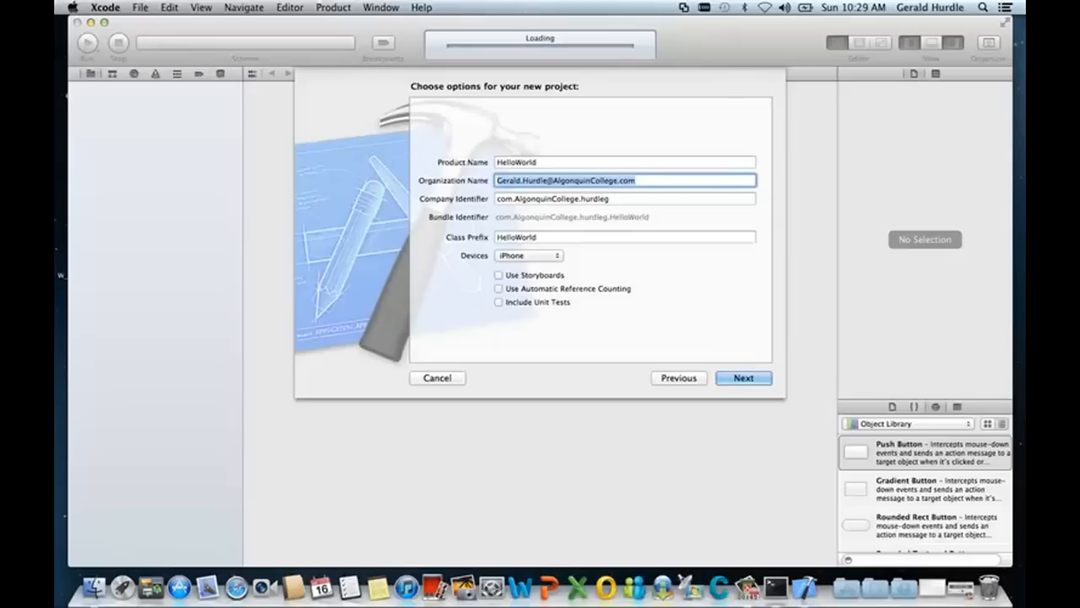
Target iPhone and leave storyboards, ARC and unit tests unchecked
{"action": "left_click", "coordinate": [624, 199]}
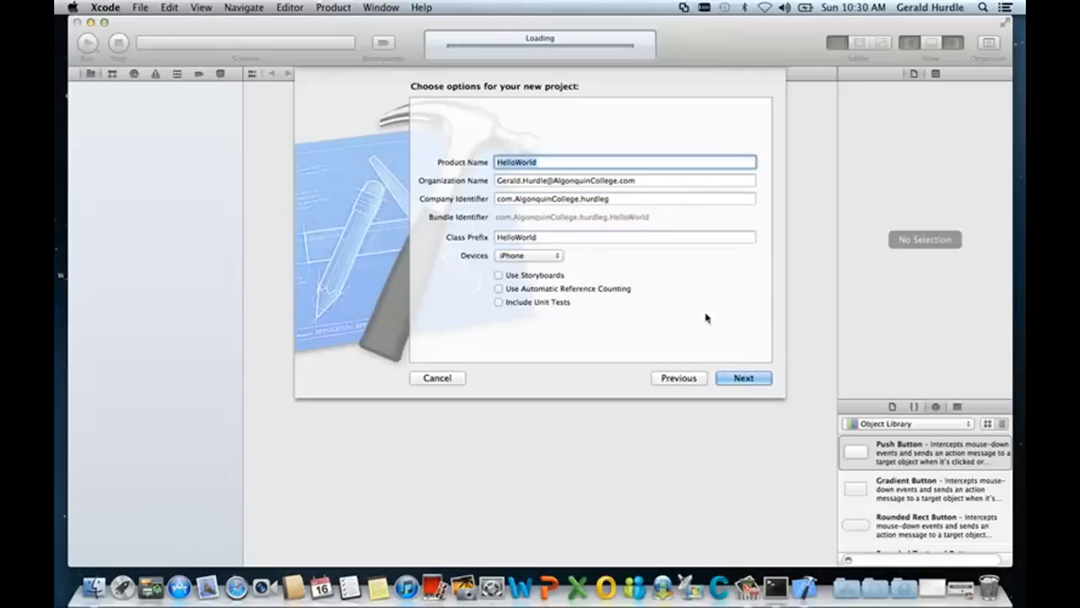
{"action": "left_click", "coordinate": [527, 254]}
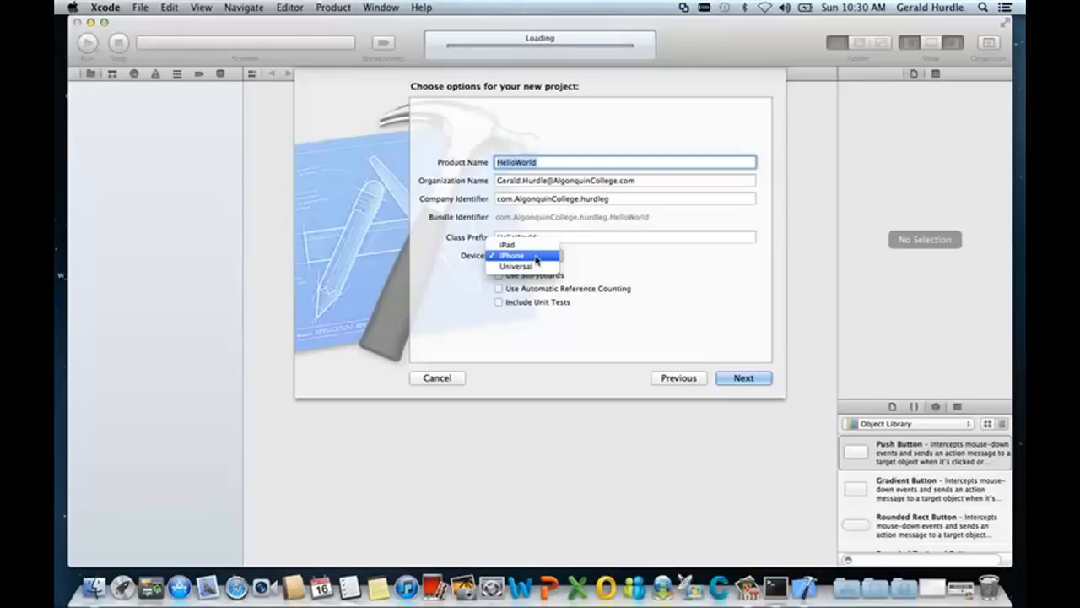
{"action": "left_click", "coordinate": [510, 255]}
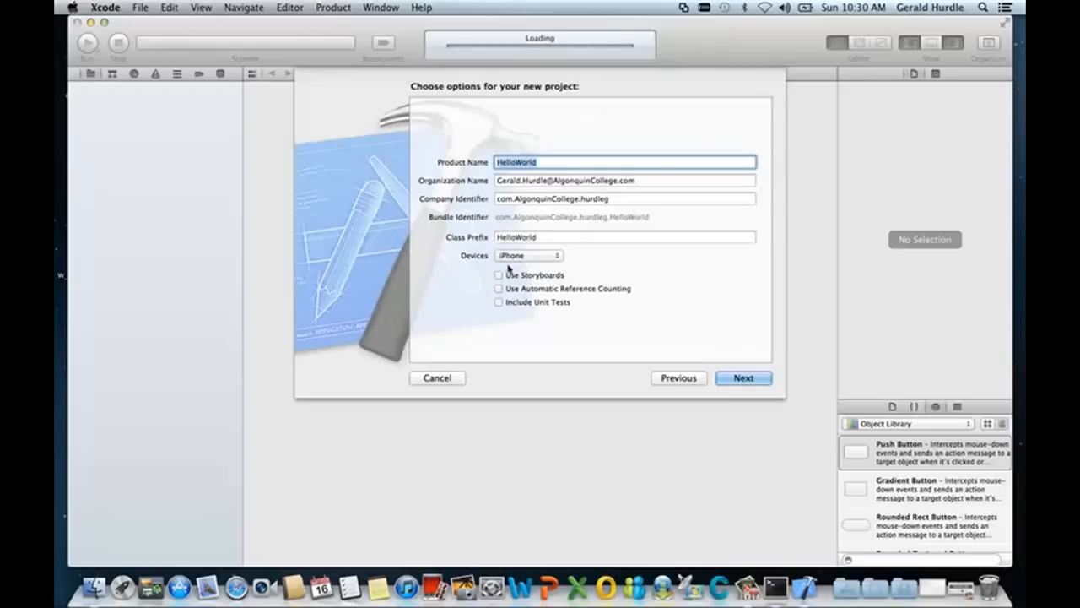
{"action": "mouse_move", "coordinate": [496, 311]}
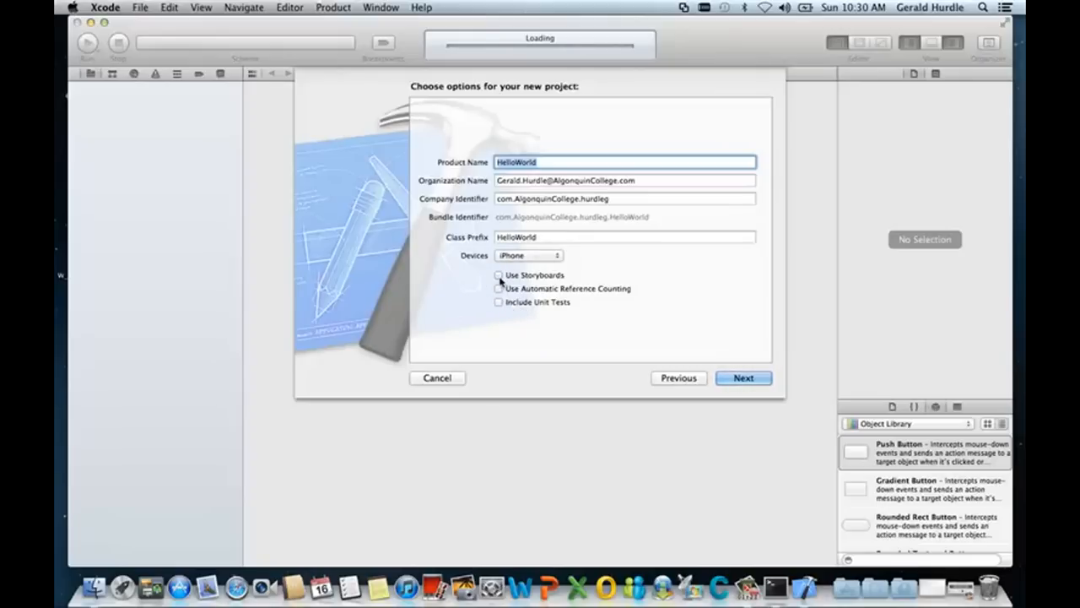
{"action": "mouse_move", "coordinate": [574, 305]}
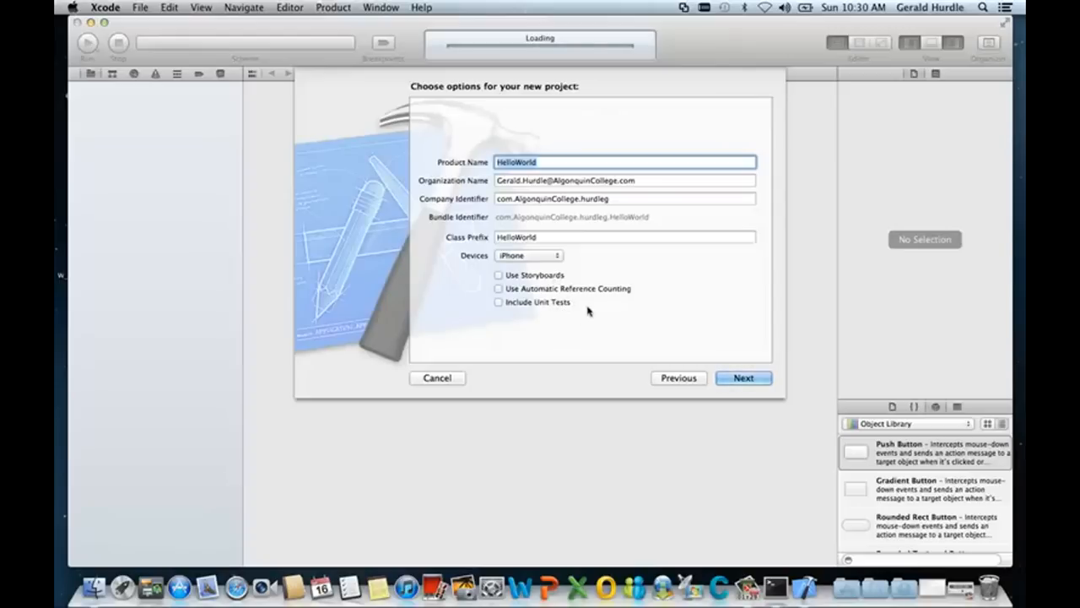
{"action": "mouse_move", "coordinate": [577, 312]}
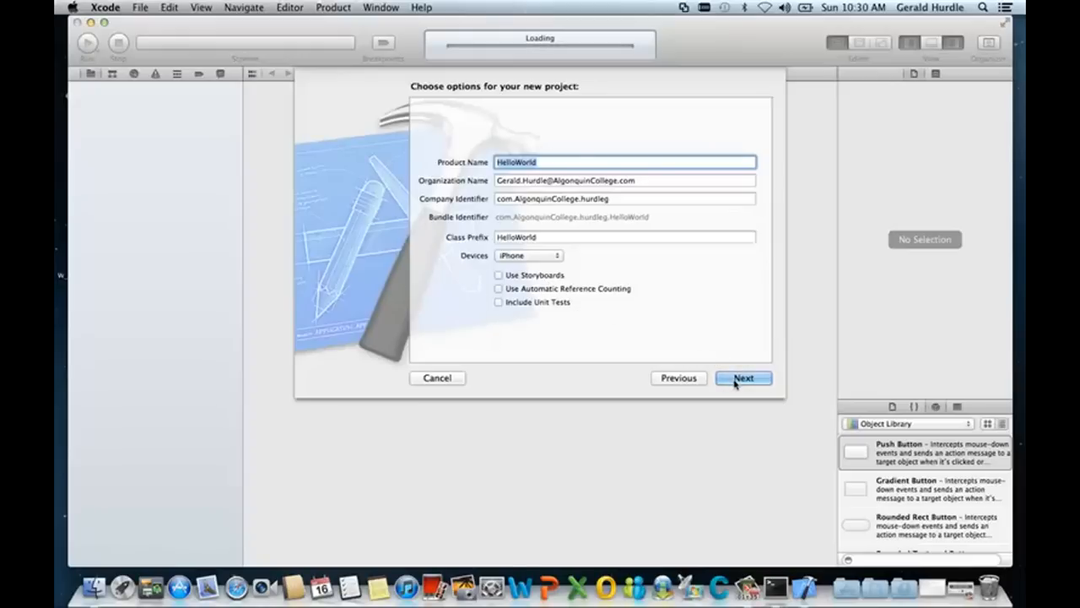
Create the HelloWorld project in the MAD9111 – HW folder with a local git repository
{"action": "left_click", "coordinate": [743, 378]}
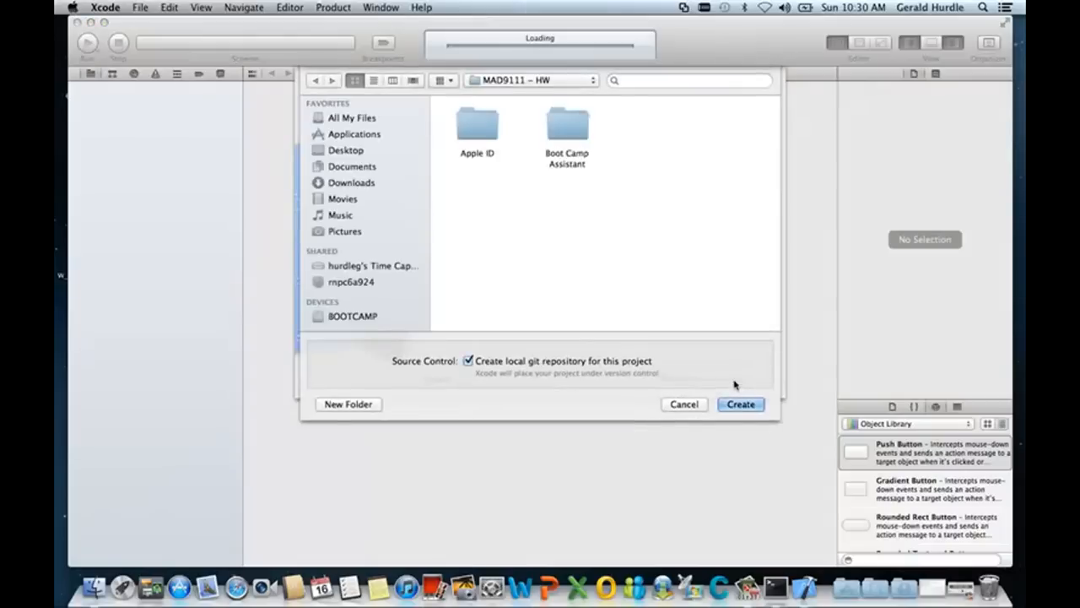
{"action": "mouse_move", "coordinate": [638, 189]}
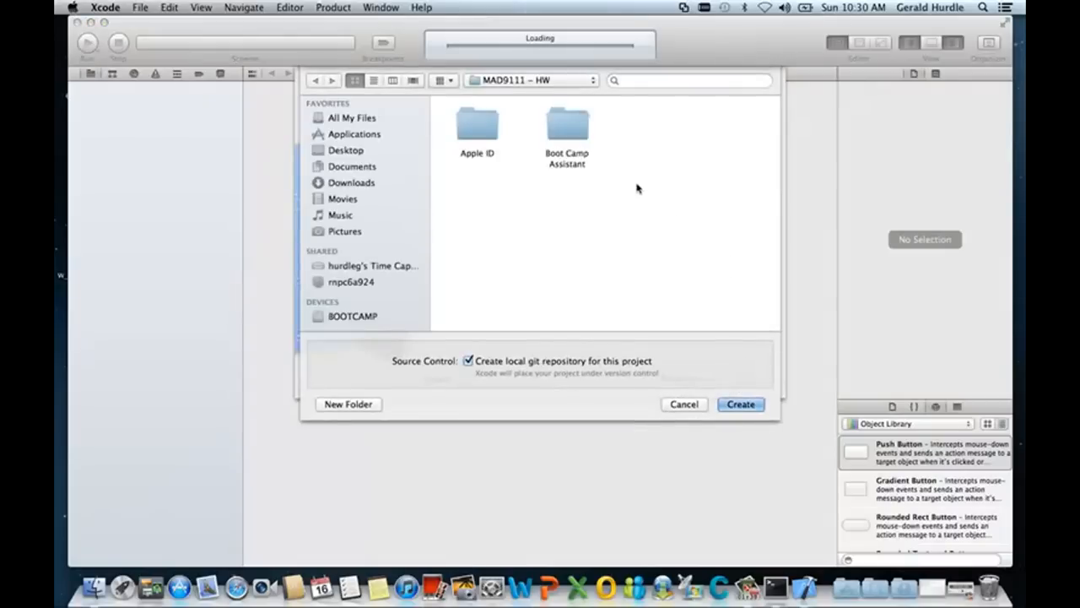
{"action": "mouse_move", "coordinate": [473, 189]}
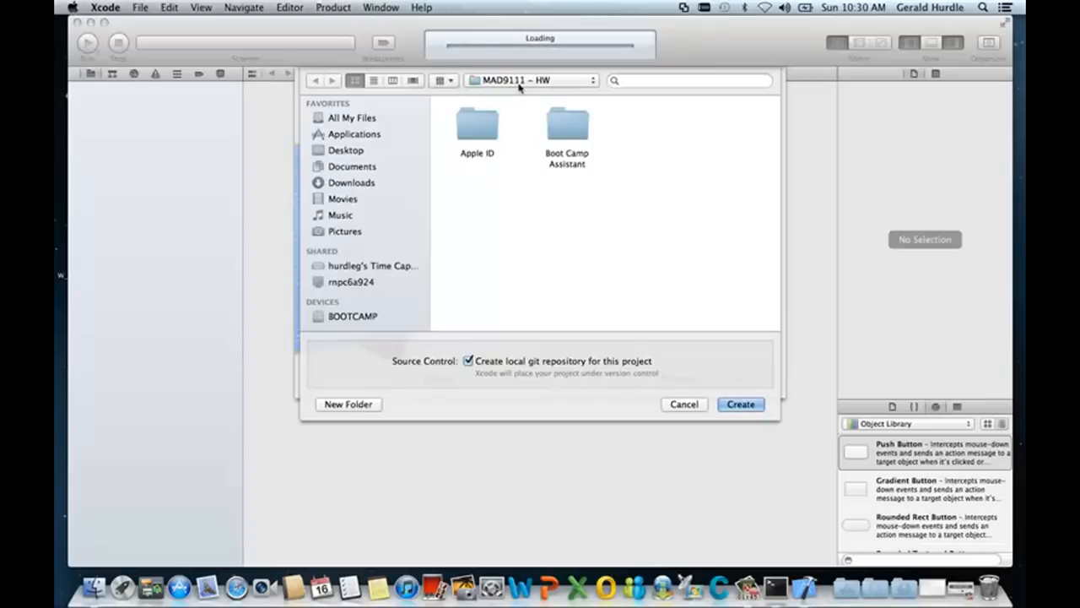
{"action": "mouse_move", "coordinate": [514, 209]}
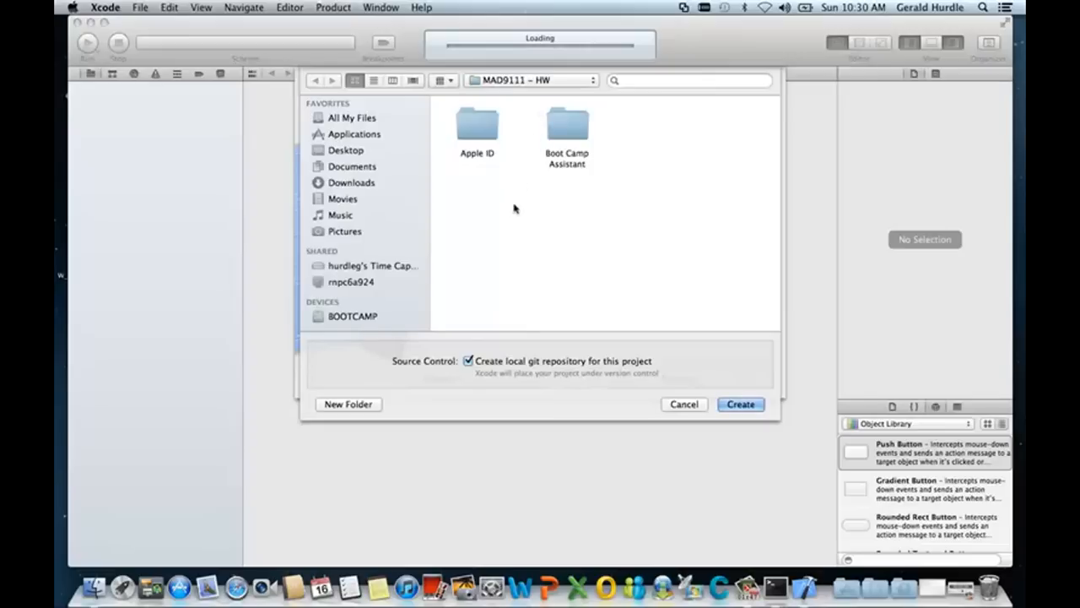
{"action": "mouse_move", "coordinate": [519, 219]}
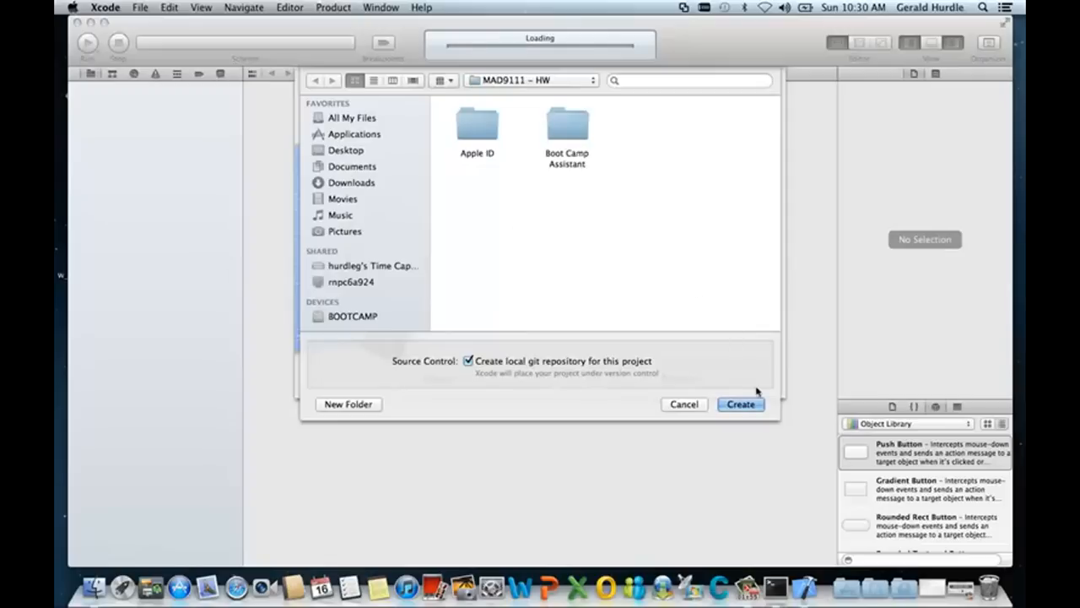
{"action": "left_click", "coordinate": [739, 403]}
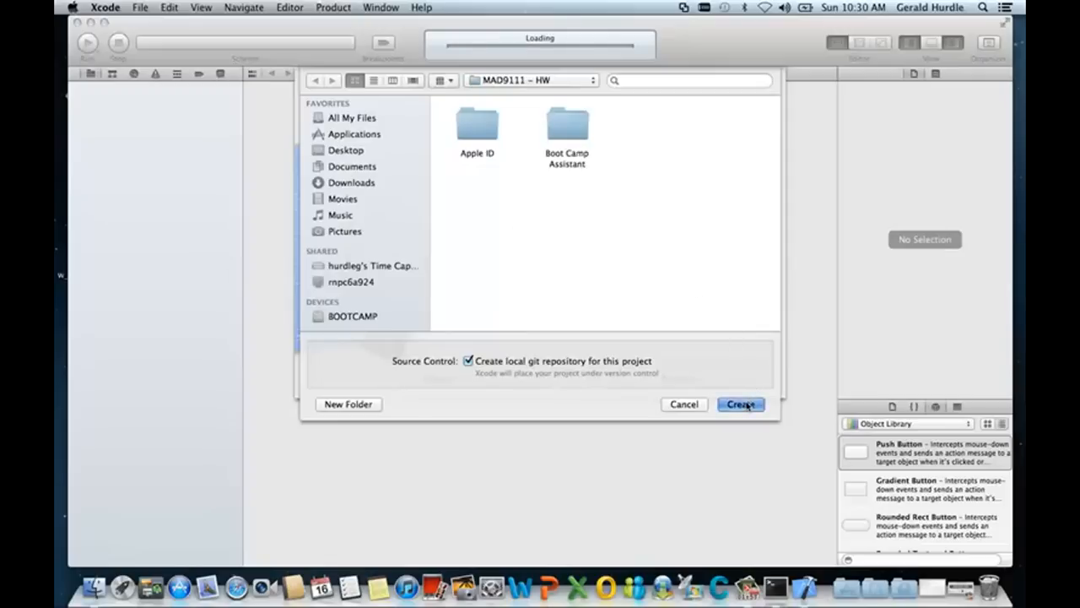
{"action": "left_click", "coordinate": [741, 404]}
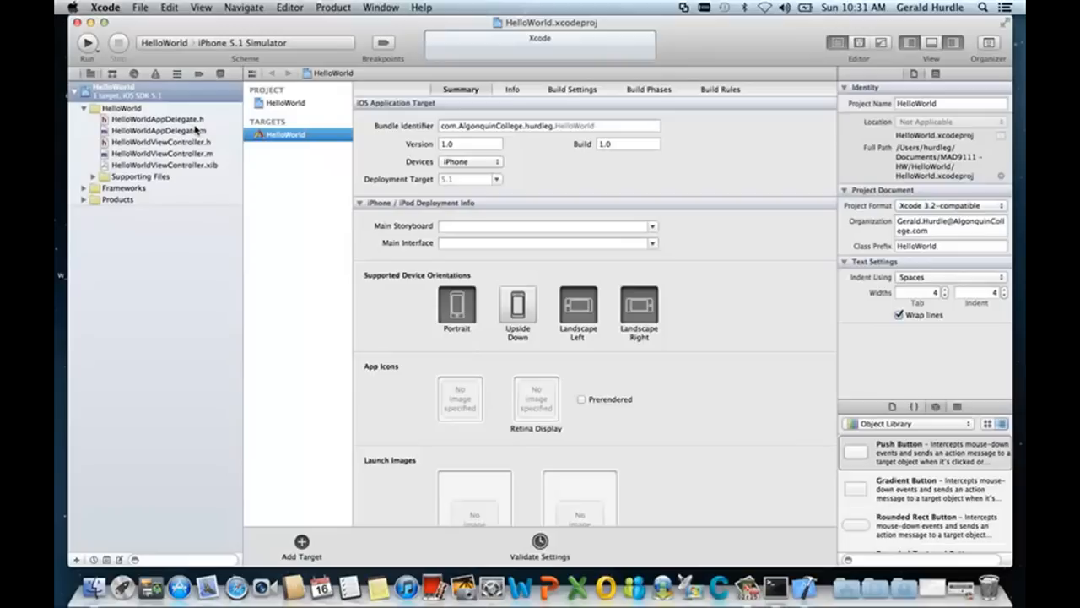
{"action": "mouse_move", "coordinate": [194, 127]}
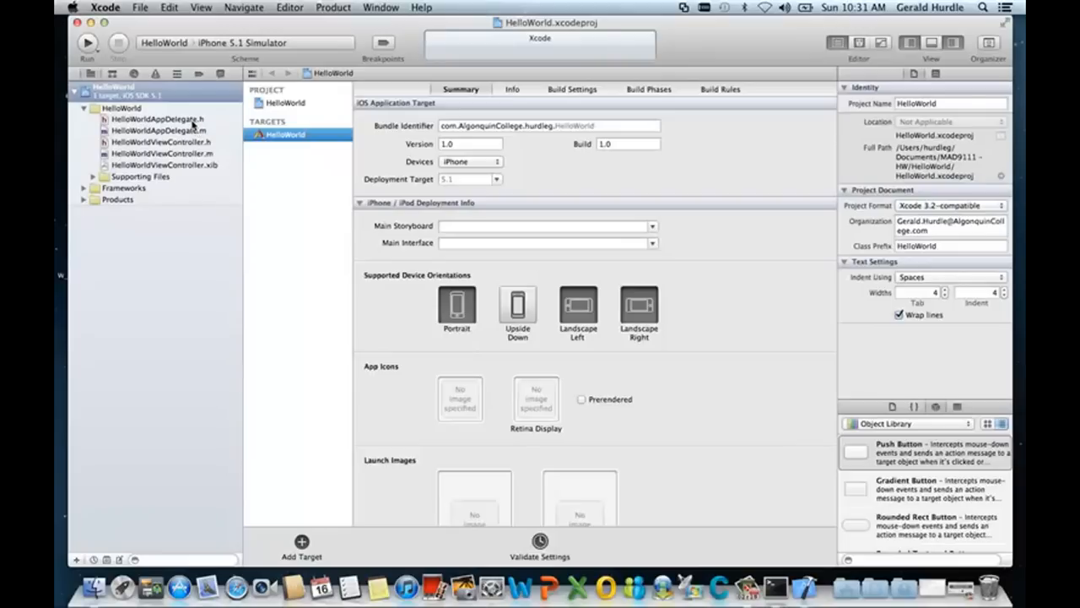
{"action": "mouse_move", "coordinate": [193, 125]}
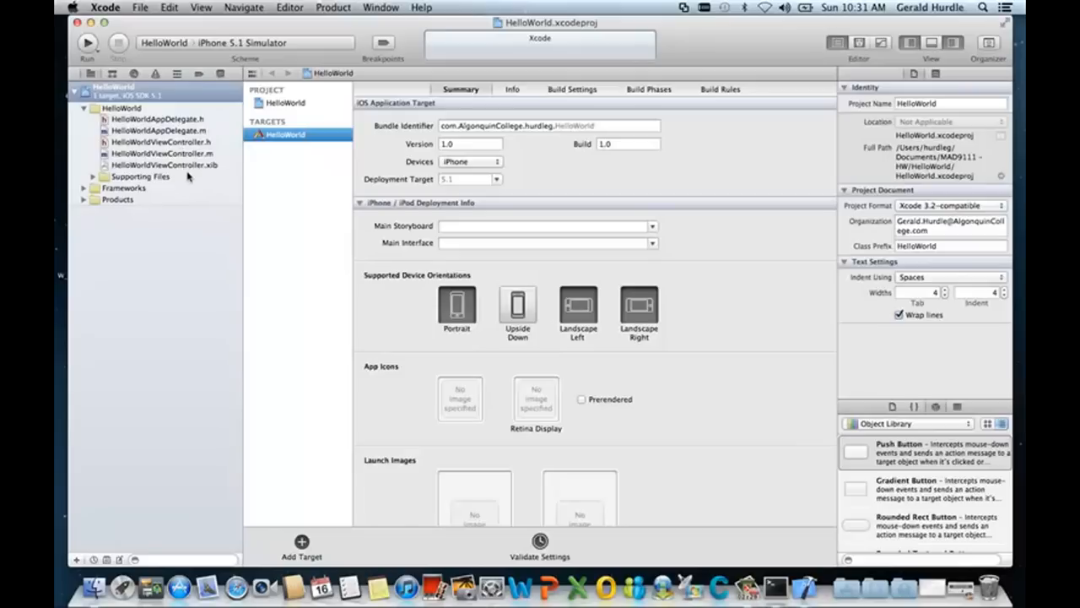
{"action": "mouse_move", "coordinate": [203, 179]}
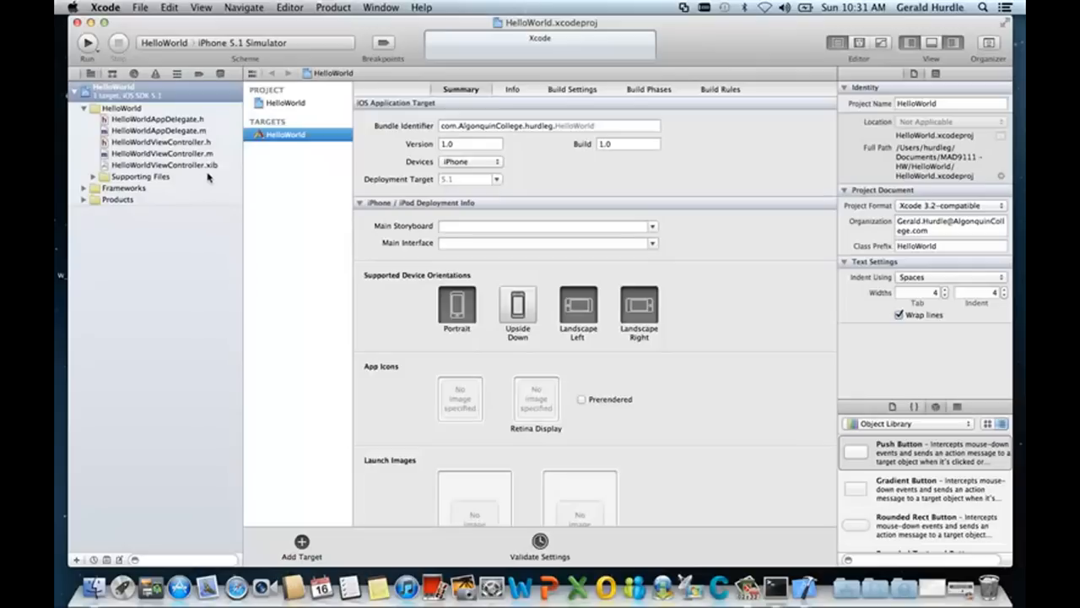
{"action": "mouse_move", "coordinate": [216, 179]}
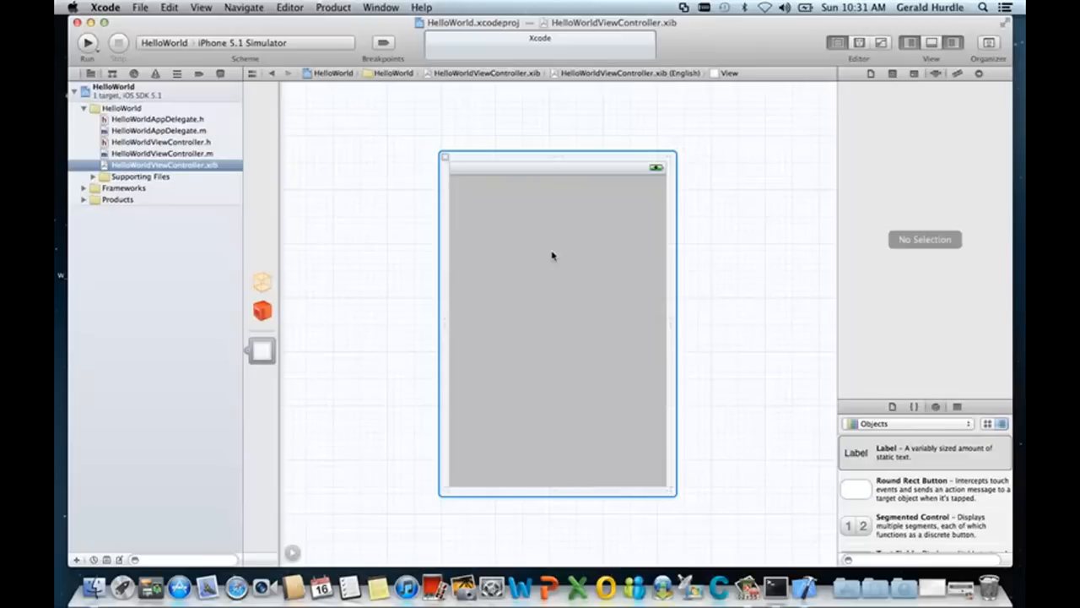
{"action": "mouse_move", "coordinate": [661, 172]}
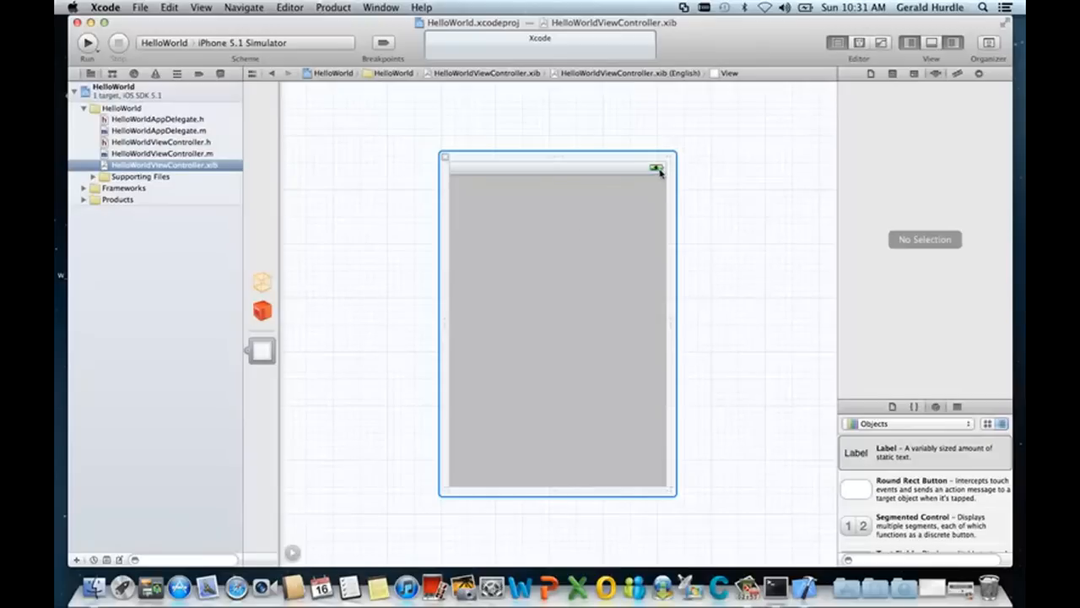
{"action": "mouse_move", "coordinate": [635, 227]}
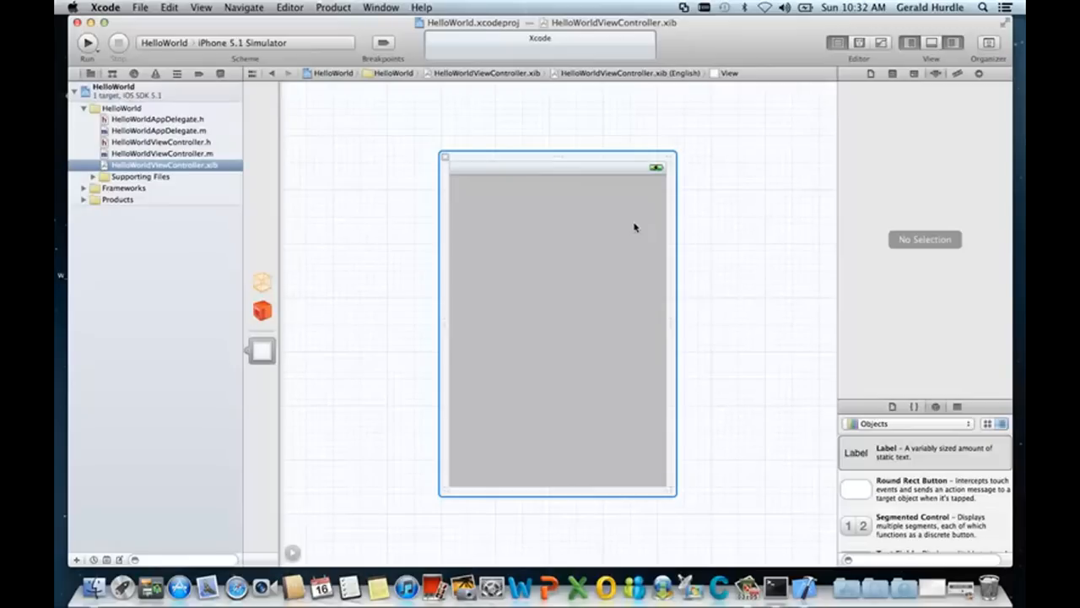
{"action": "mouse_move", "coordinate": [262, 349]}
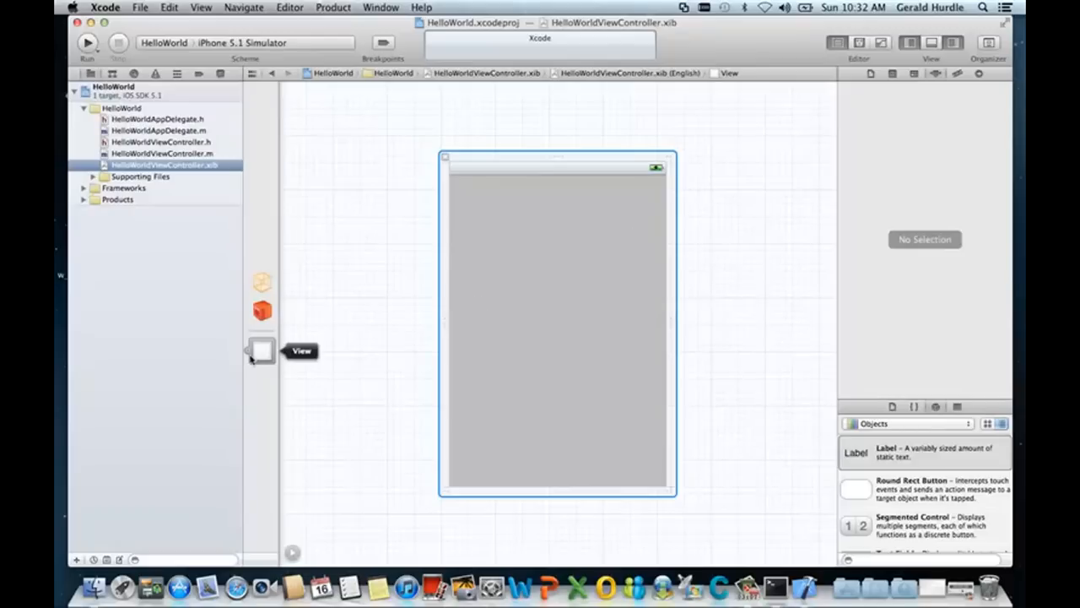
{"action": "mouse_move", "coordinate": [263, 358]}
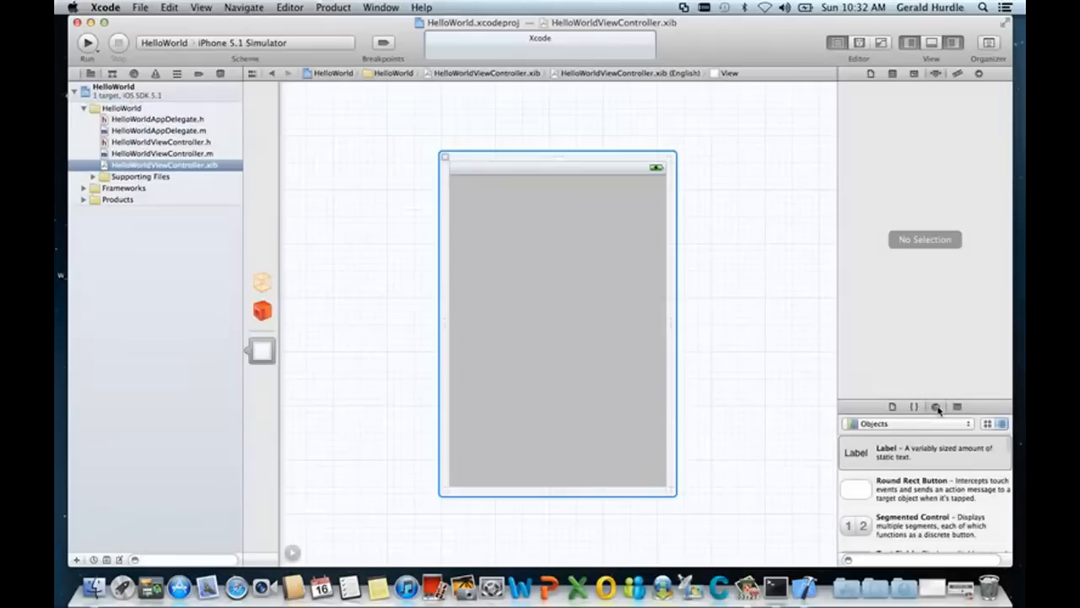
{"action": "mouse_move", "coordinate": [935, 406]}
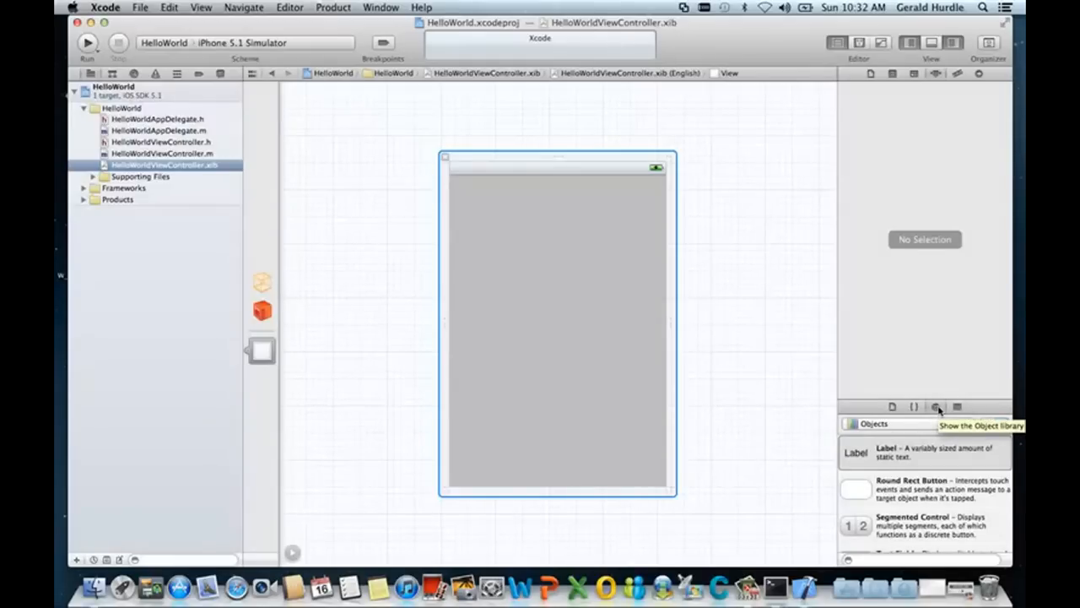
{"action": "mouse_move", "coordinate": [910, 462]}
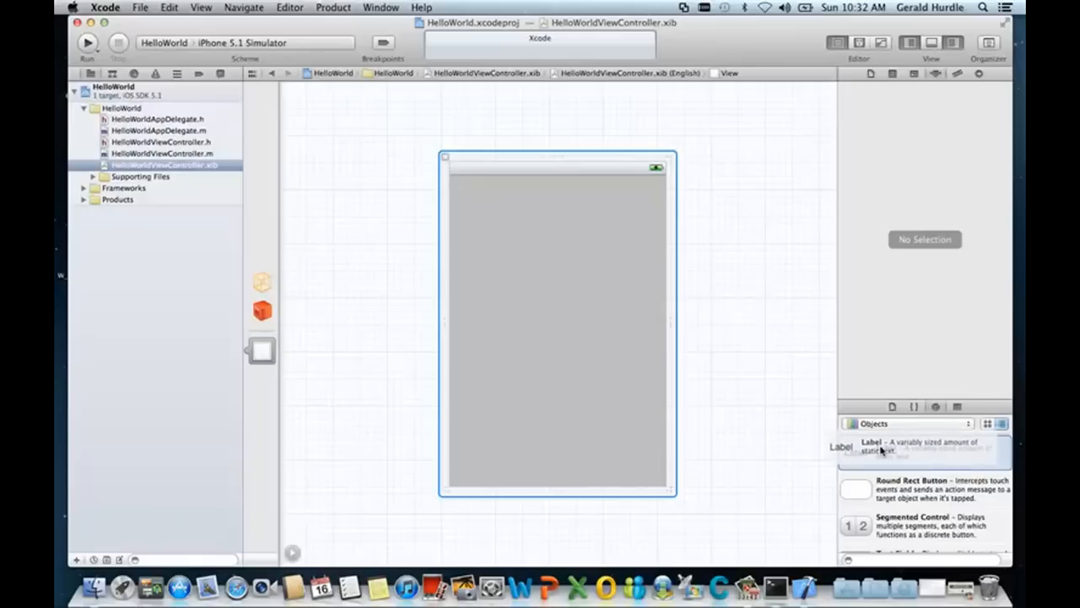
Place a new Label from the Object Library at the centre of the iPhone view
{"action": "left_click_drag", "start_coordinate": [874, 445], "coordinate": [557, 304]}
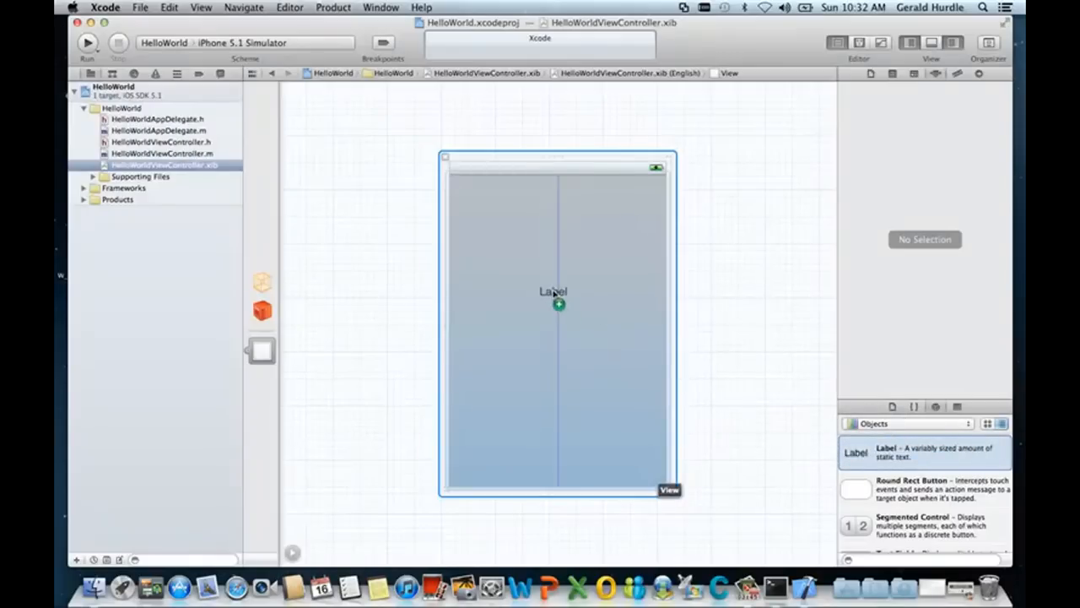
{"action": "left_click_drag", "start_coordinate": [553, 290], "coordinate": [557, 312]}
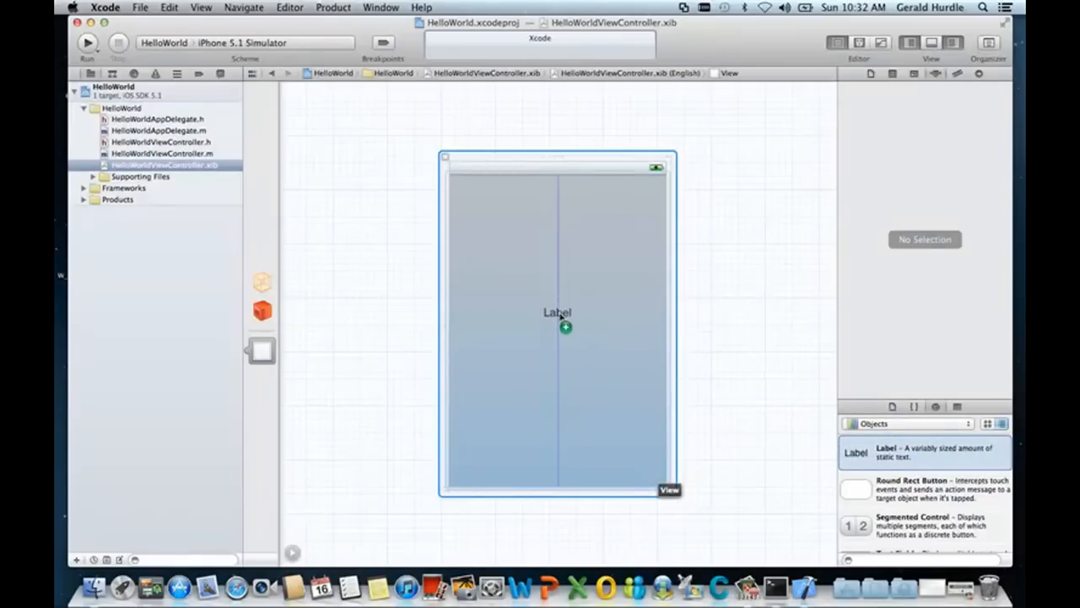
{"action": "left_click_drag", "start_coordinate": [564, 327], "coordinate": [560, 334]}
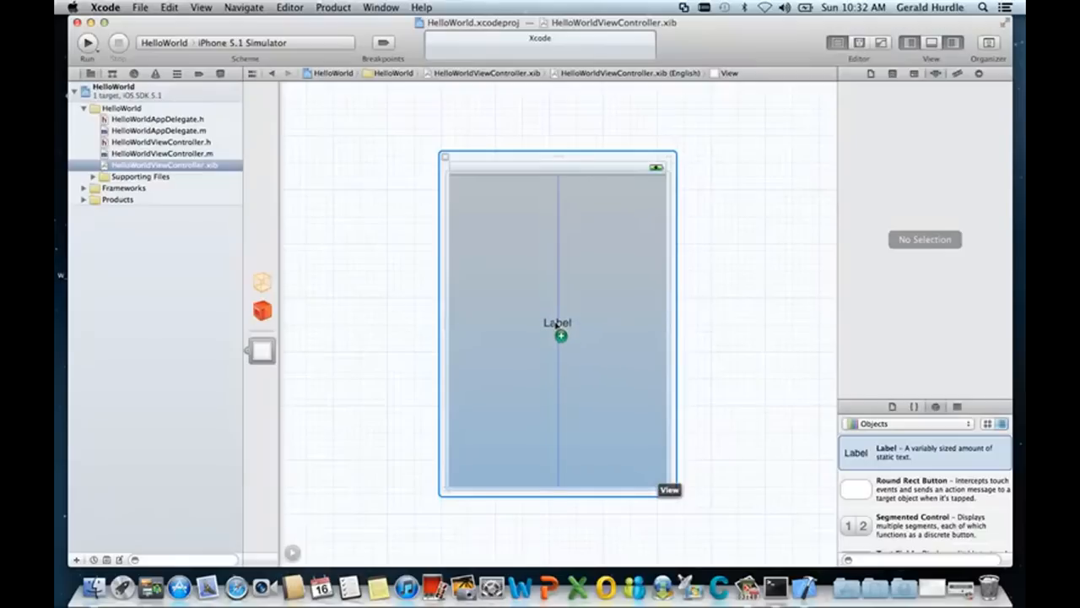
{"action": "left_click", "coordinate": [557, 322]}
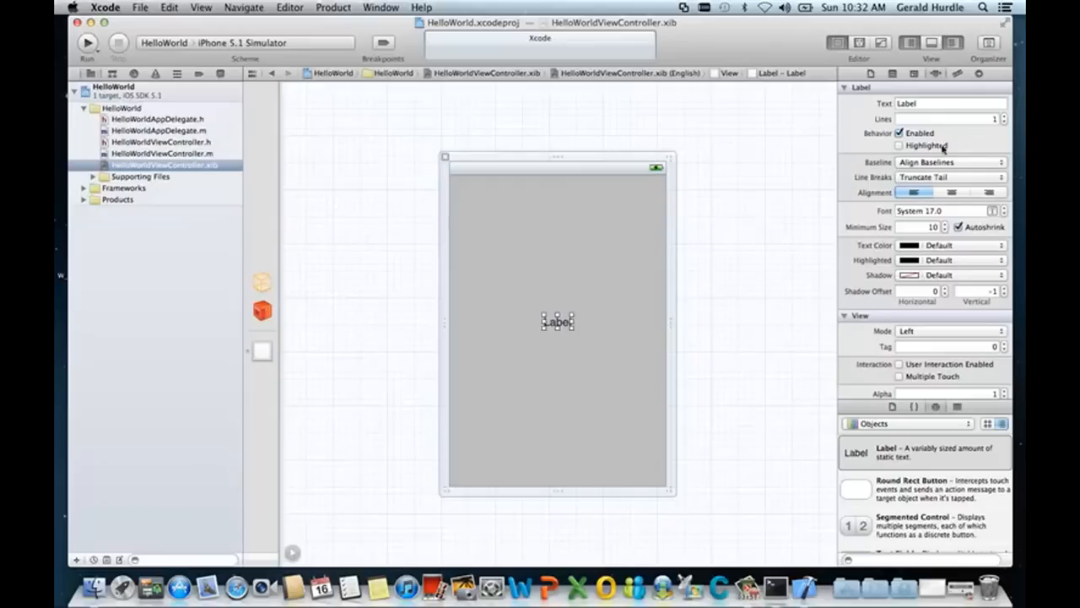
{"action": "mouse_move", "coordinate": [847, 115]}
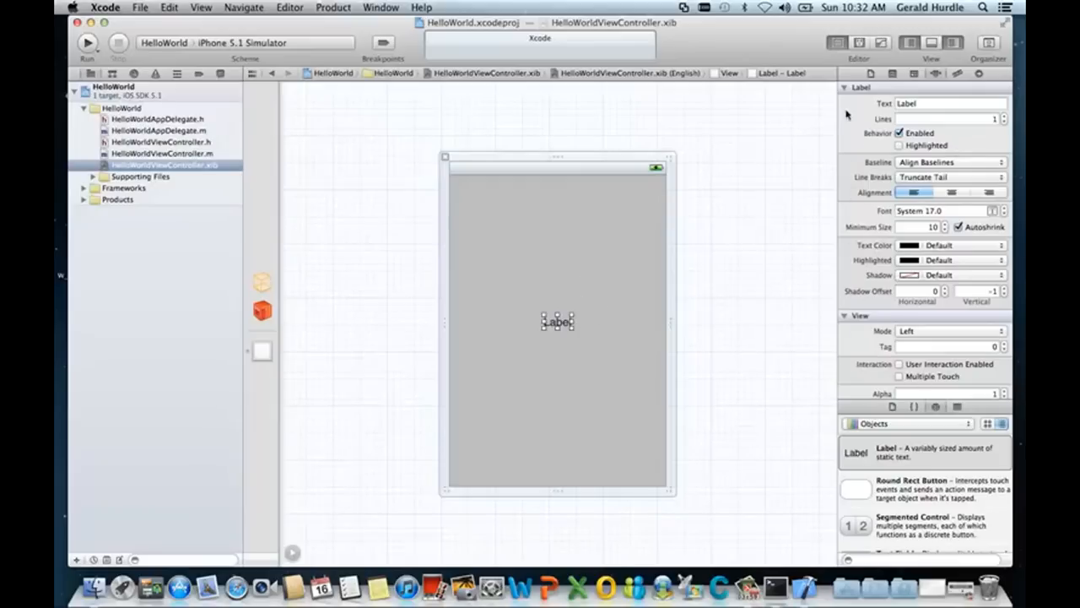
Set the label text to Hello World!, centre-aligned, at font size 30
{"action": "left_click", "coordinate": [949, 103]}
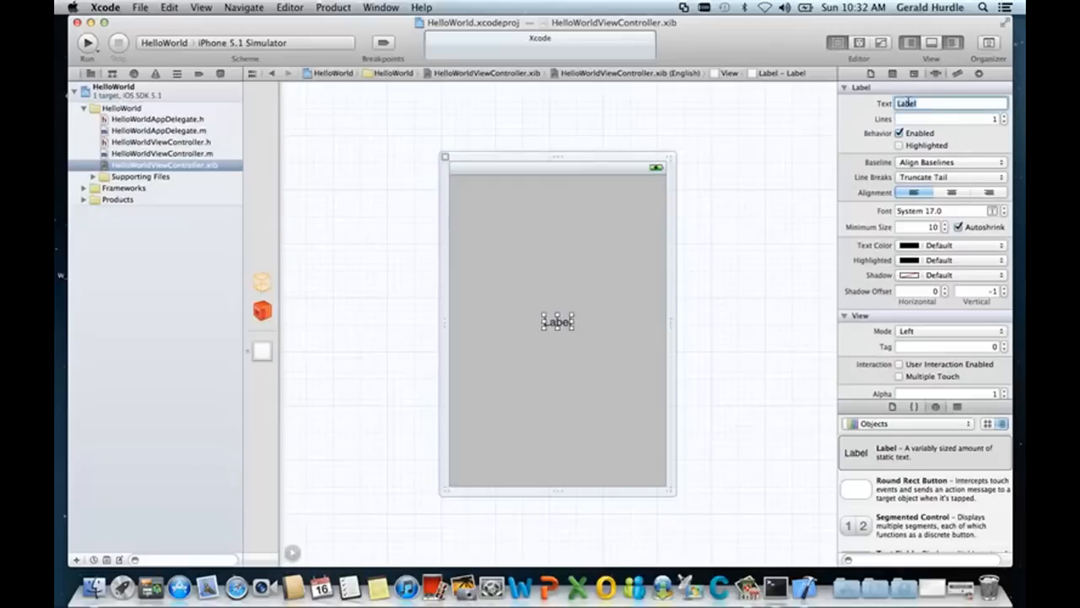
{"action": "type", "text": "Hello World!"}
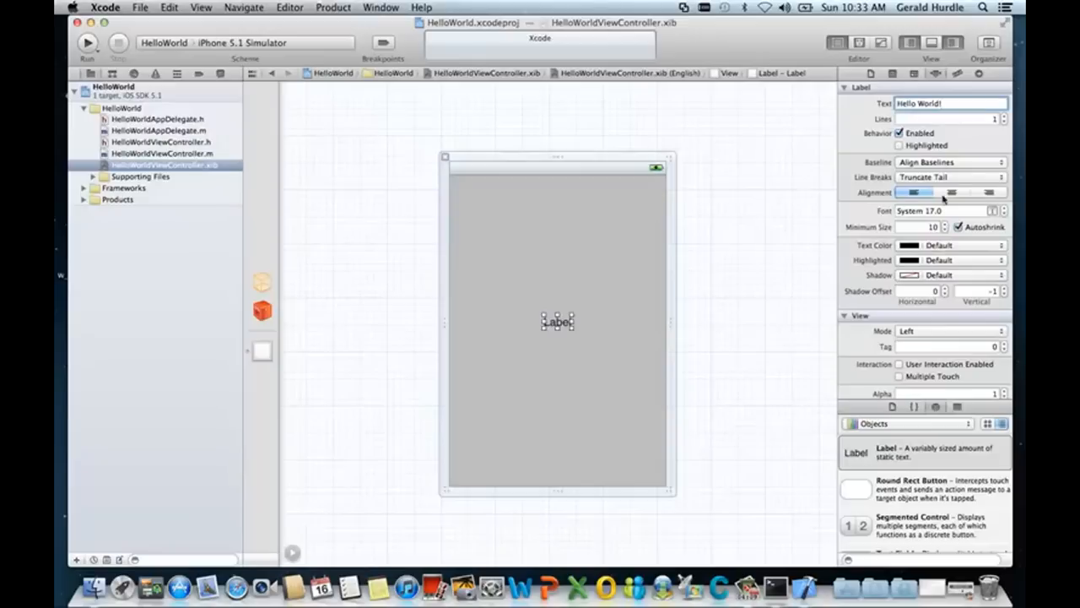
{"action": "left_click", "coordinate": [948, 103]}
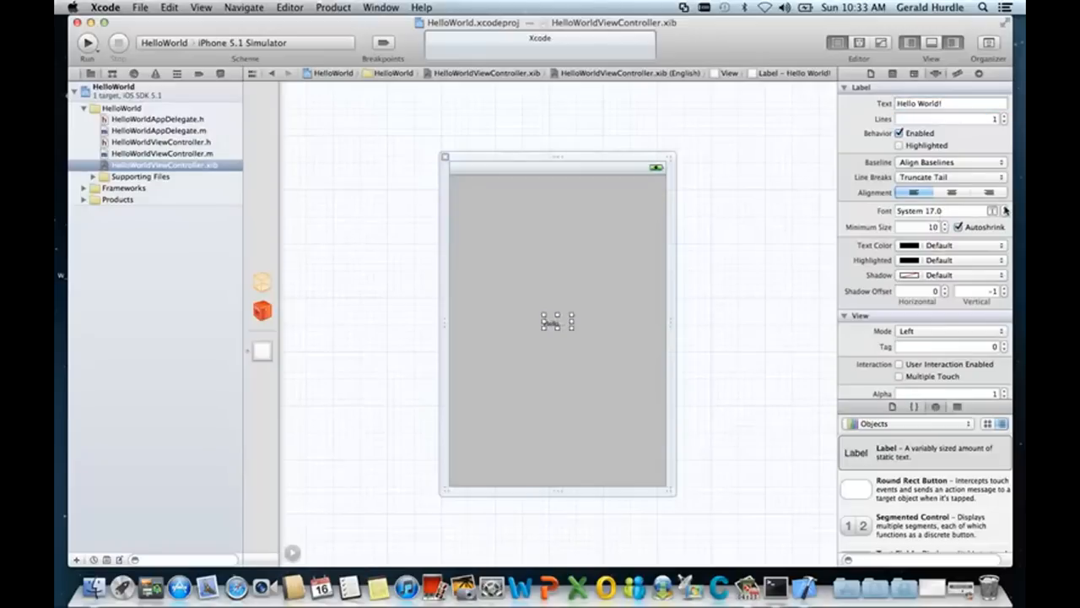
{"action": "left_click", "coordinate": [1002, 206]}
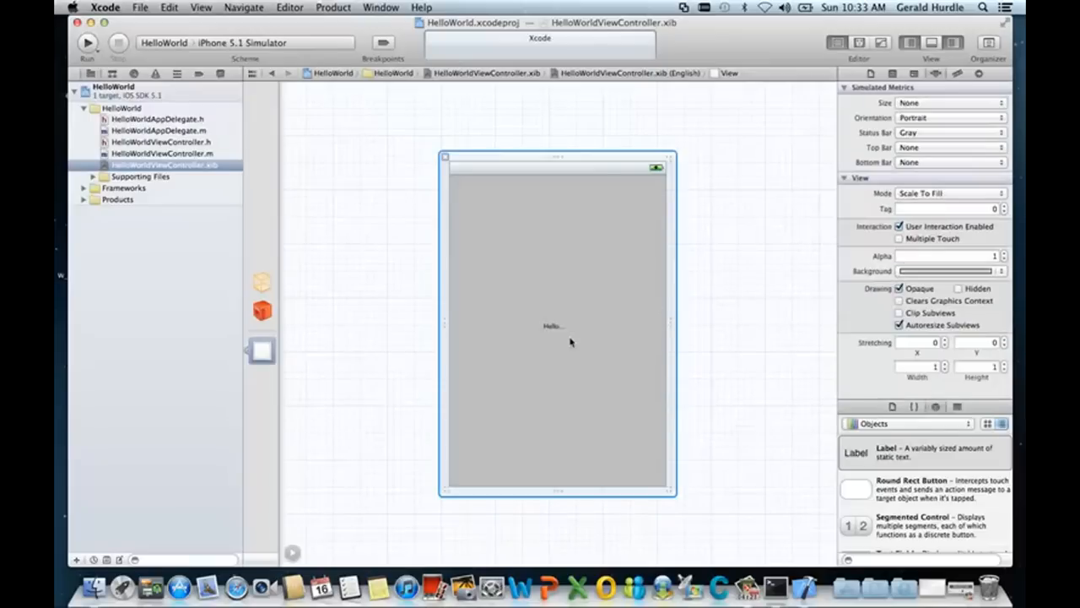
Reselect the Hello World! label ready for recolouring
{"action": "left_click", "coordinate": [554, 326]}
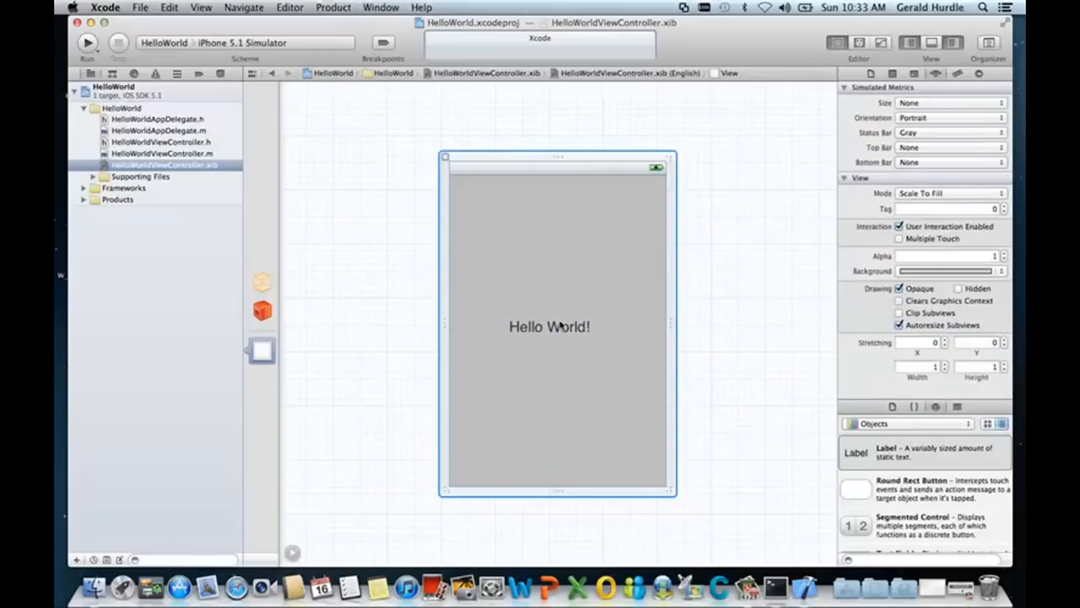
{"action": "left_click", "coordinate": [550, 328]}
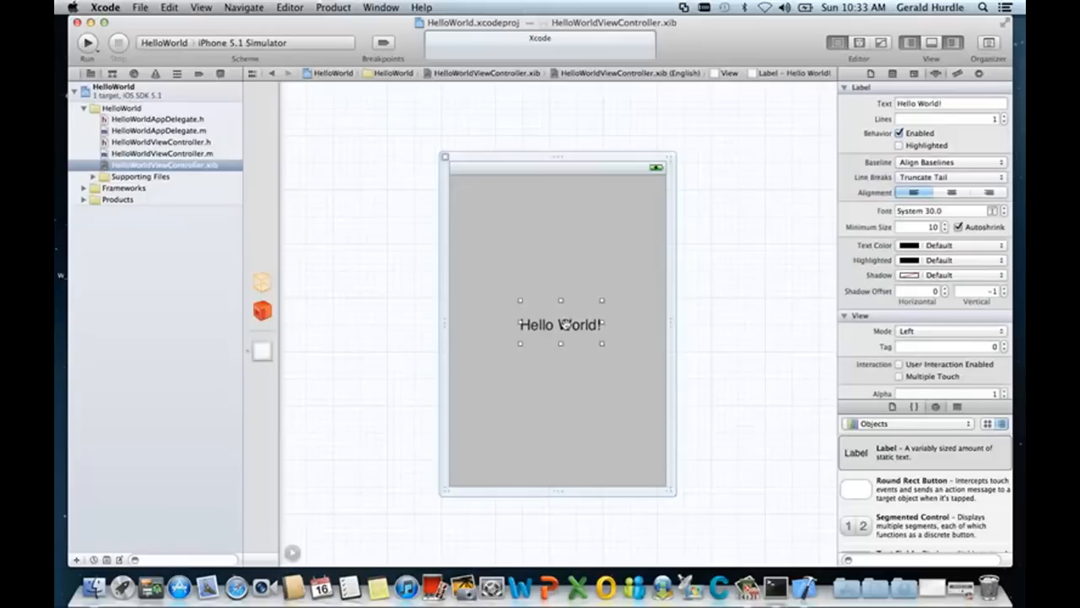
{"action": "left_click", "coordinate": [557, 405]}
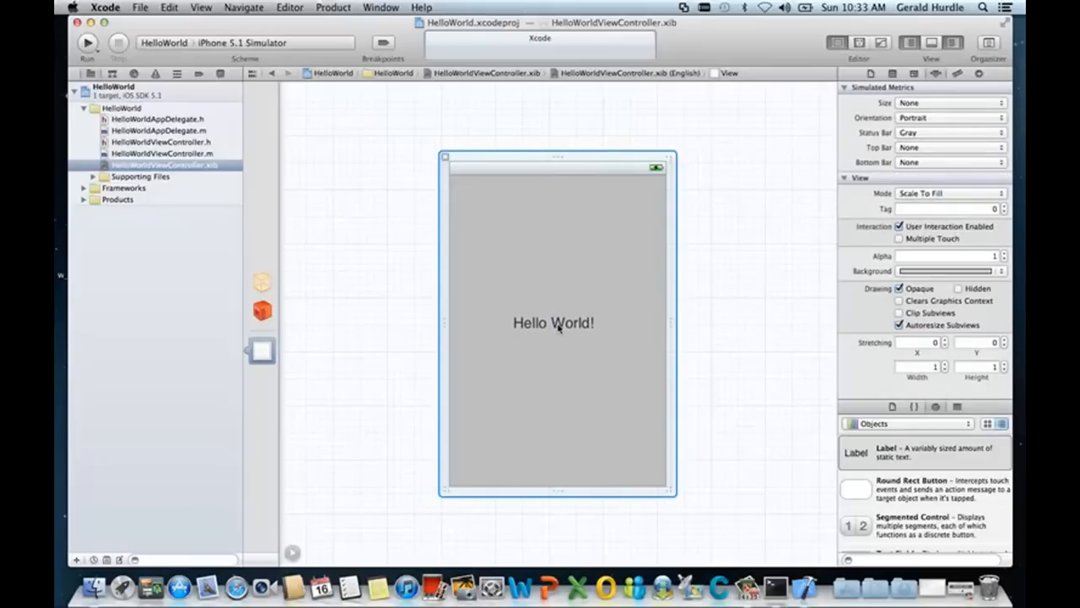
{"action": "left_click", "coordinate": [553, 322]}
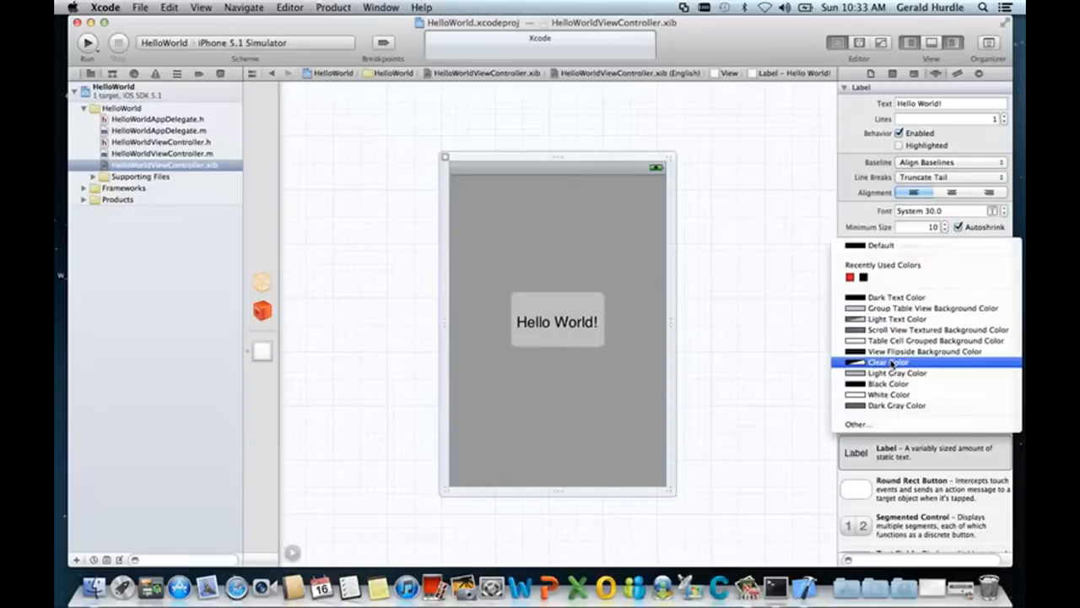
Set the Hello World! label's text color to red via Other… in the Colors window
{"action": "left_click", "coordinate": [858, 424]}
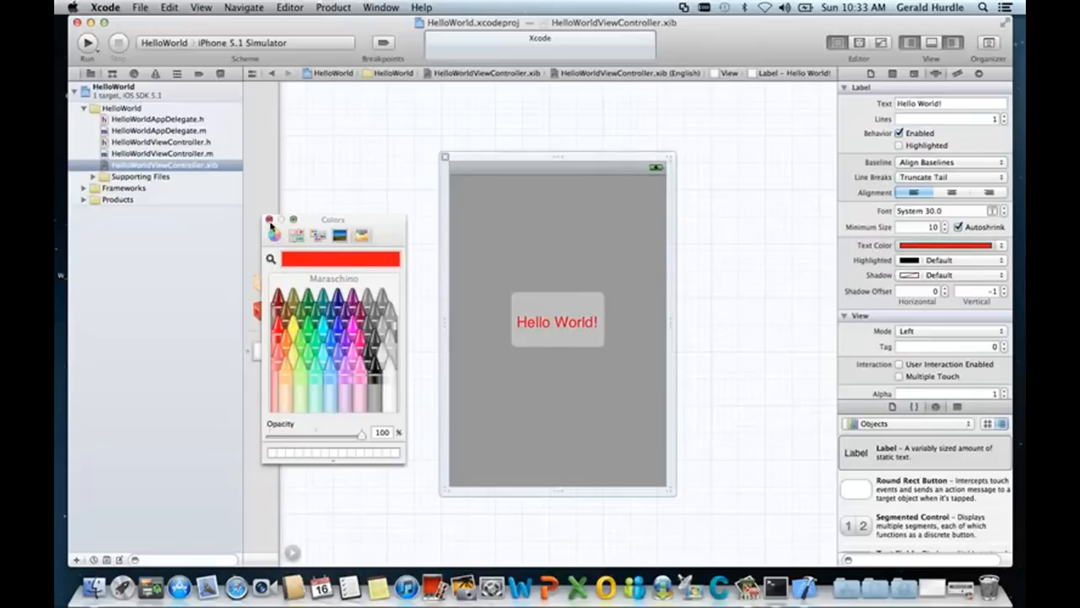
{"action": "left_click", "coordinate": [266, 220]}
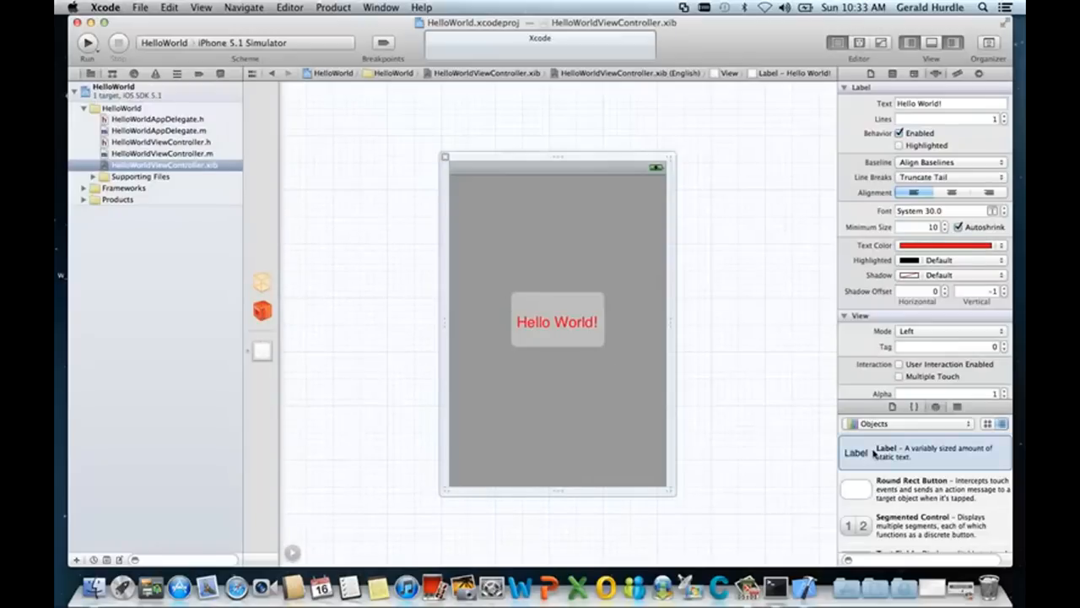
Add a second label near the bottom left of the view, beneath the greeting
{"action": "left_click_drag", "start_coordinate": [854, 452], "coordinate": [521, 407]}
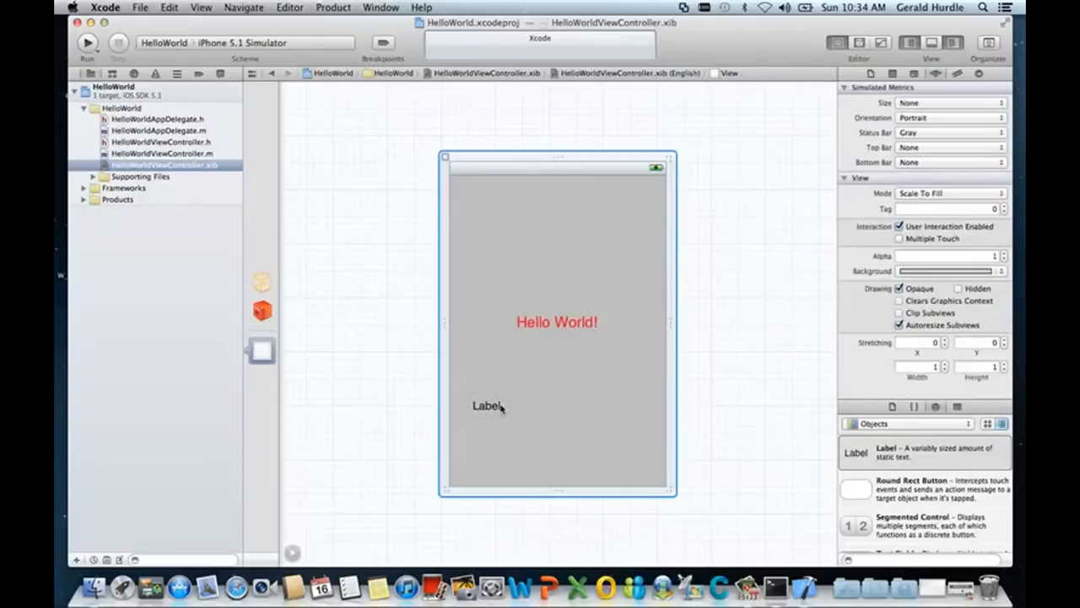
{"action": "left_click", "coordinate": [486, 405]}
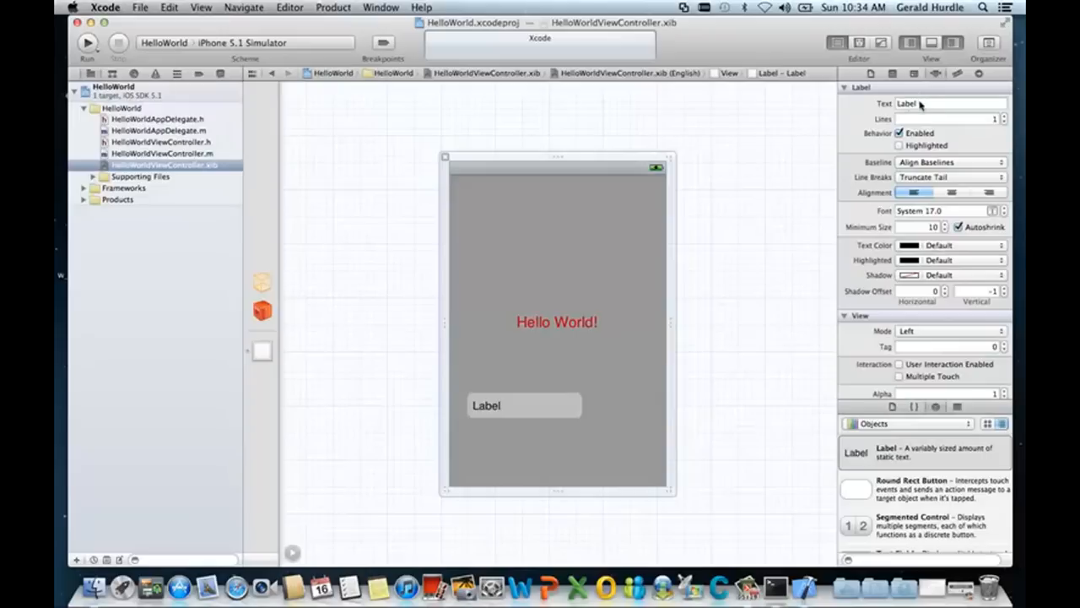
Set the second label's text to the author line 'Author: Gerry Hurdle'
{"action": "left_click", "coordinate": [948, 103]}
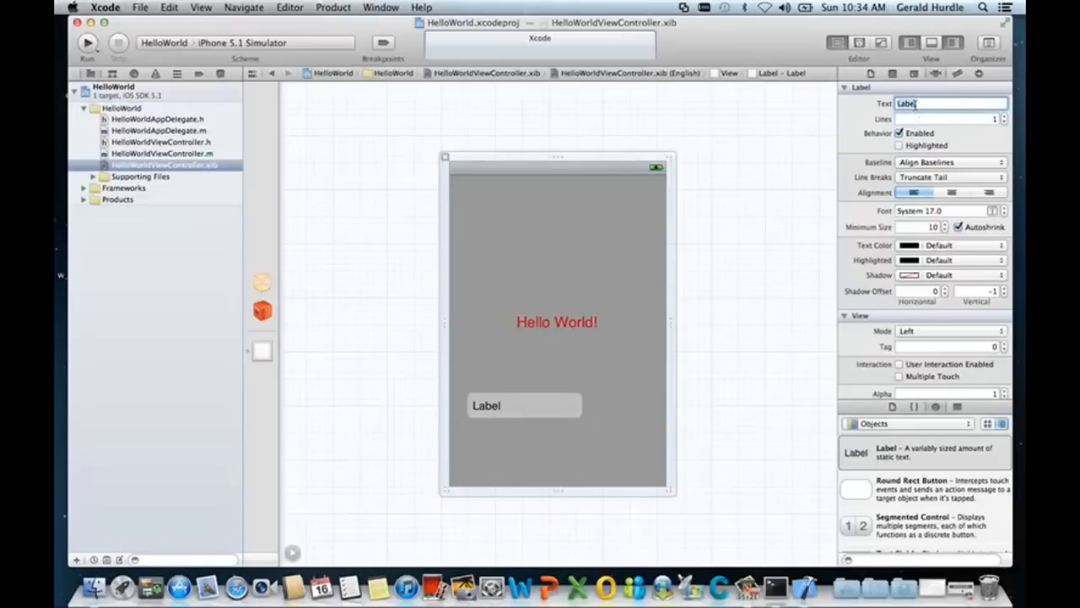
{"action": "type", "text": "Author: Gerry Hurdle"}
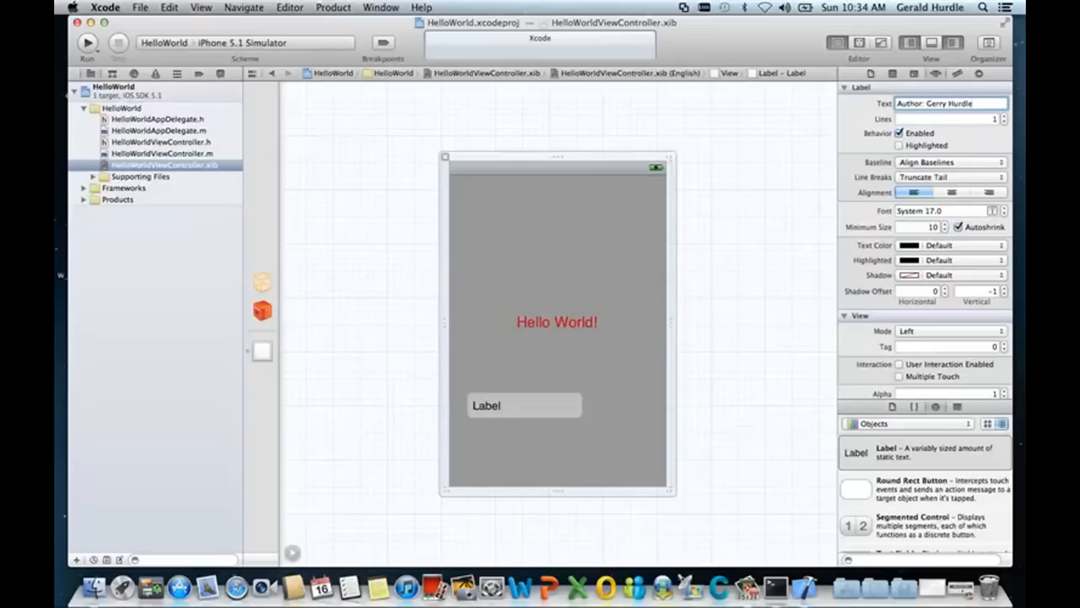
{"action": "left_click", "coordinate": [949, 103]}
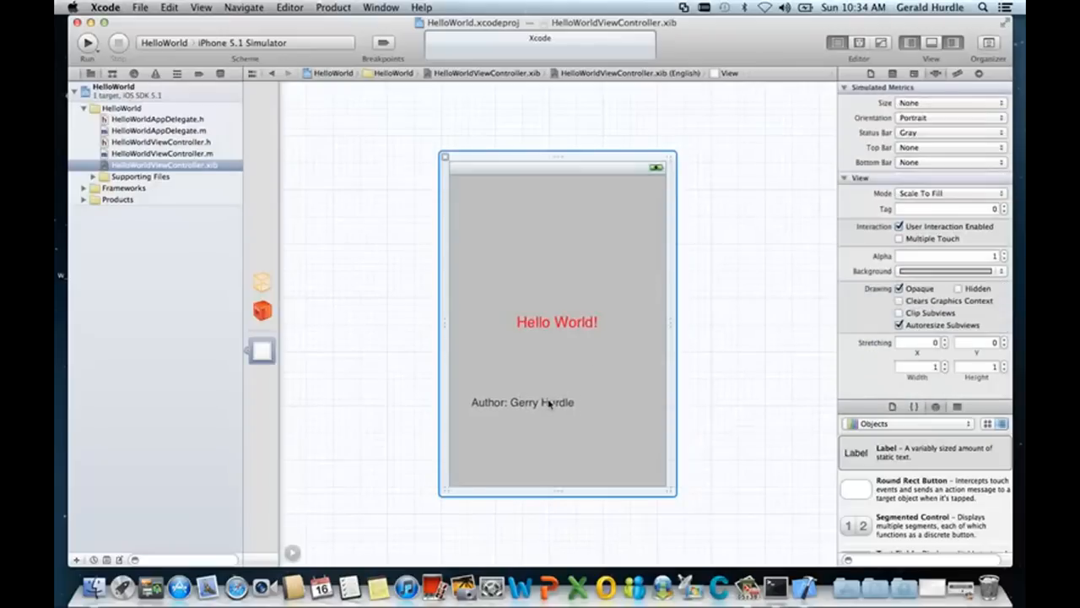
{"action": "left_click", "coordinate": [521, 402]}
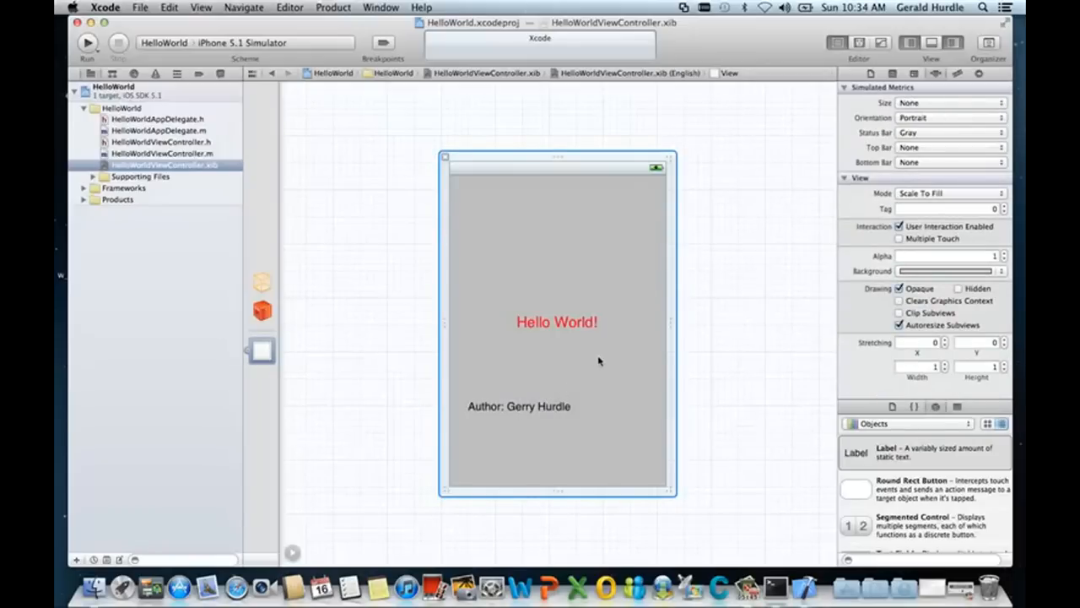
Save the HelloWorldViewController interface file via File > Save
{"action": "left_click", "coordinate": [140, 7]}
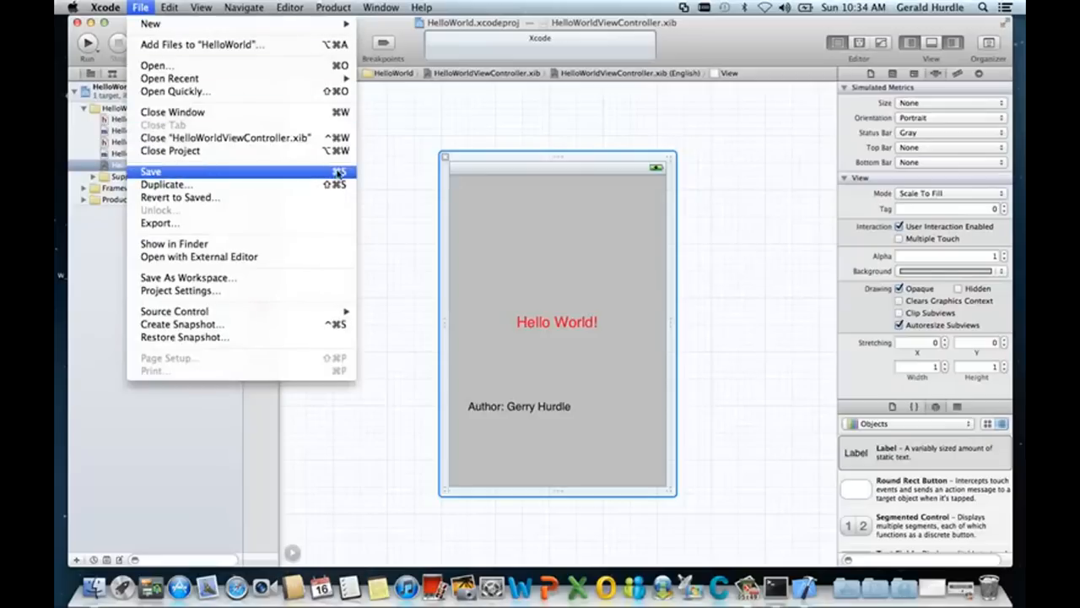
{"action": "mouse_move", "coordinate": [162, 183]}
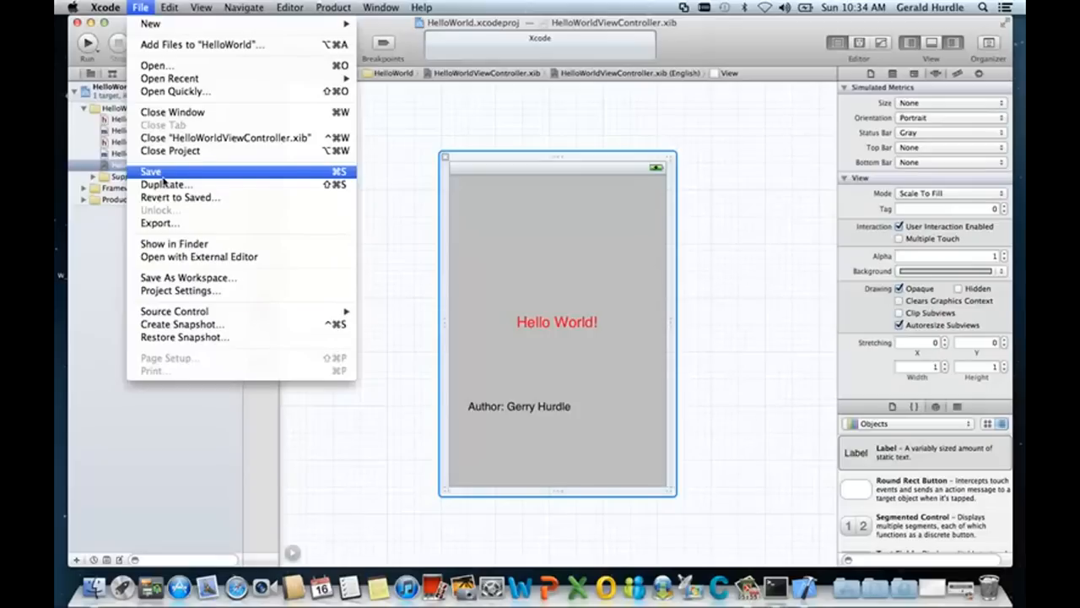
{"action": "left_click", "coordinate": [150, 172]}
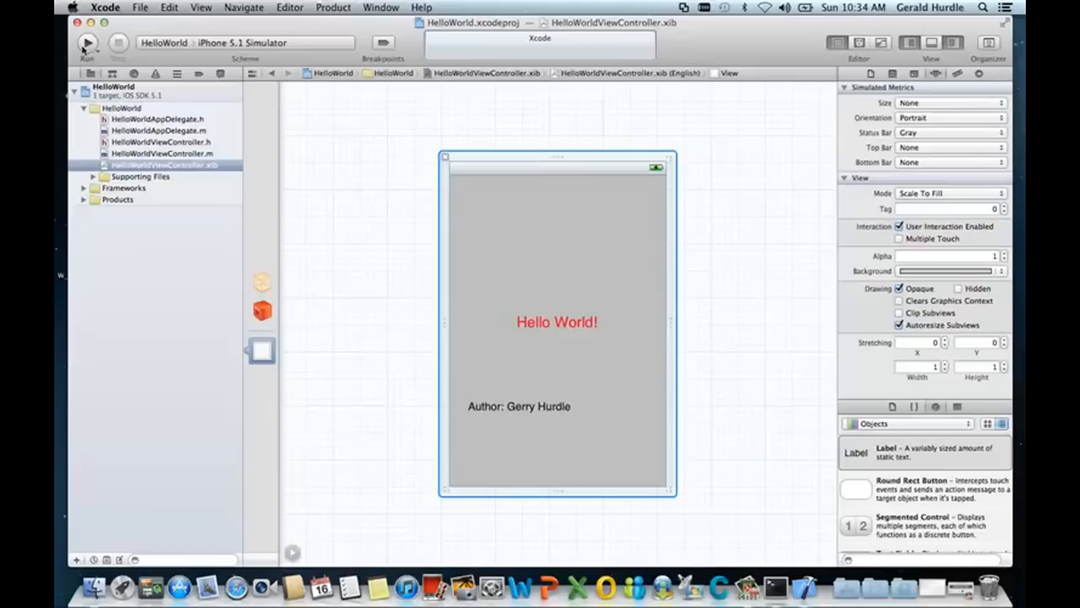
{"action": "mouse_move", "coordinate": [88, 43]}
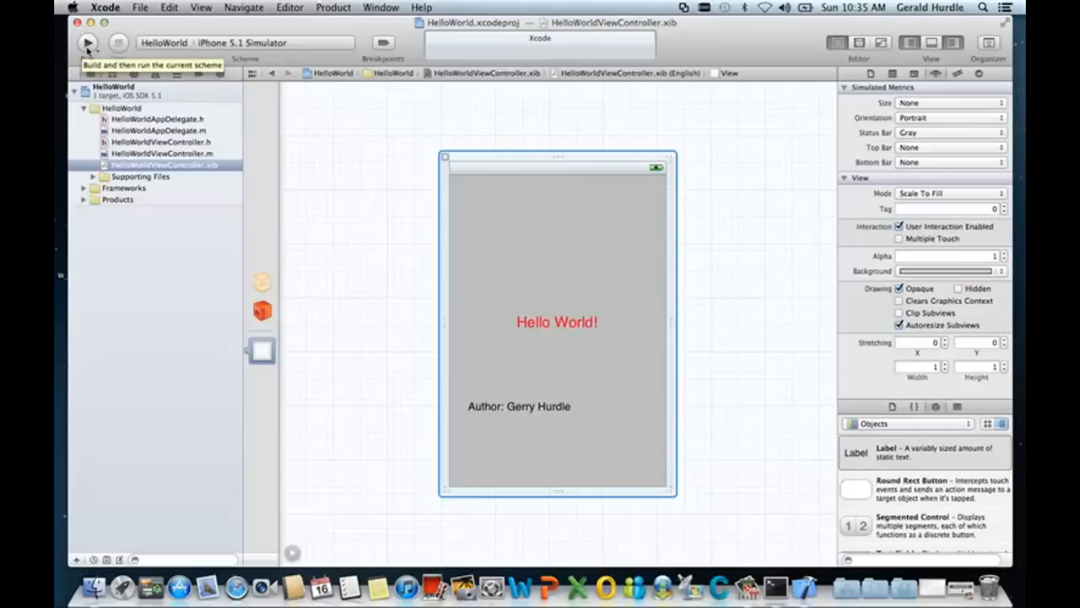
Build and run HelloWorld in the iPhone Simulator showing both labels
{"action": "left_click", "coordinate": [88, 44]}
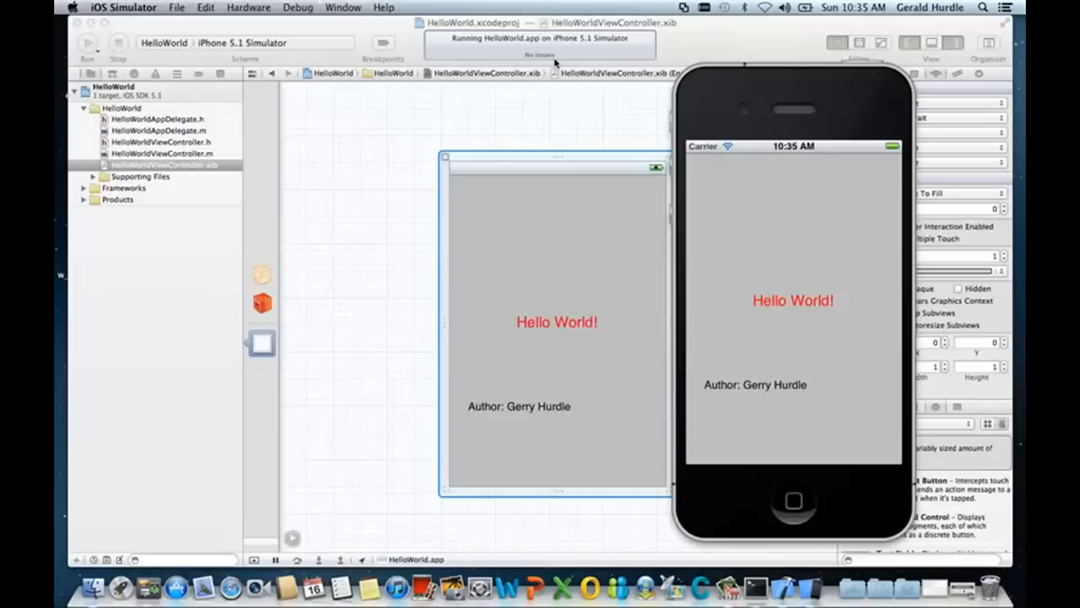
{"action": "mouse_move", "coordinate": [714, 82]}
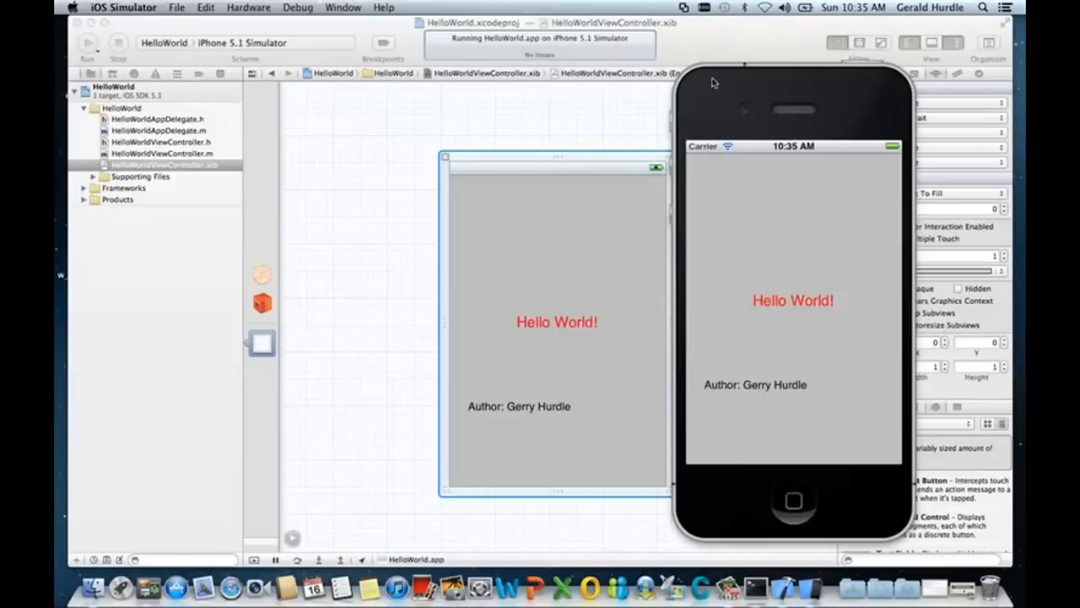
{"action": "mouse_move", "coordinate": [719, 91]}
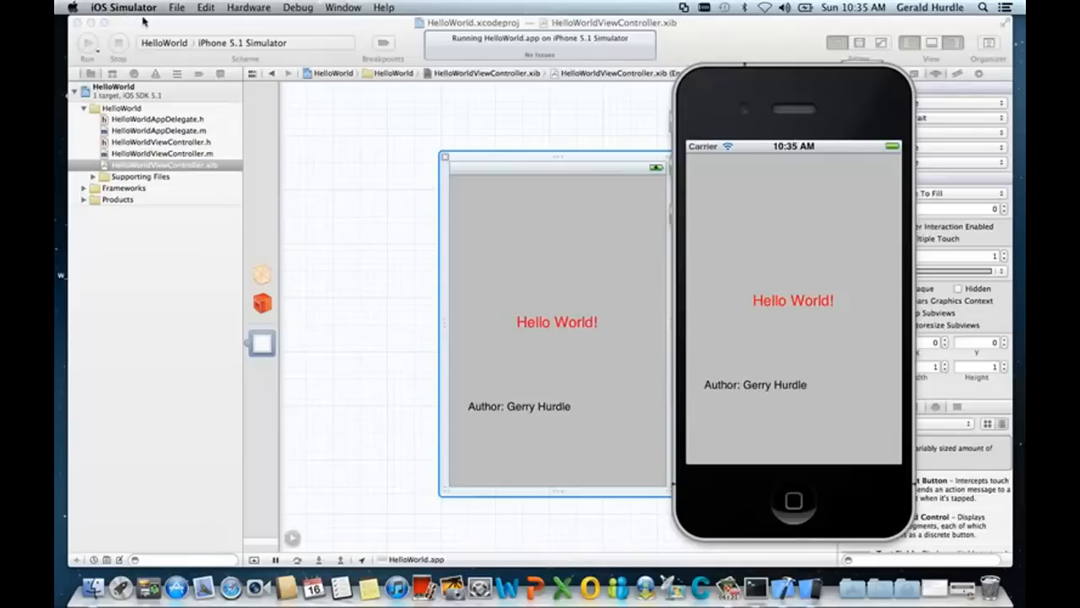
{"action": "mouse_move", "coordinate": [770, 91]}
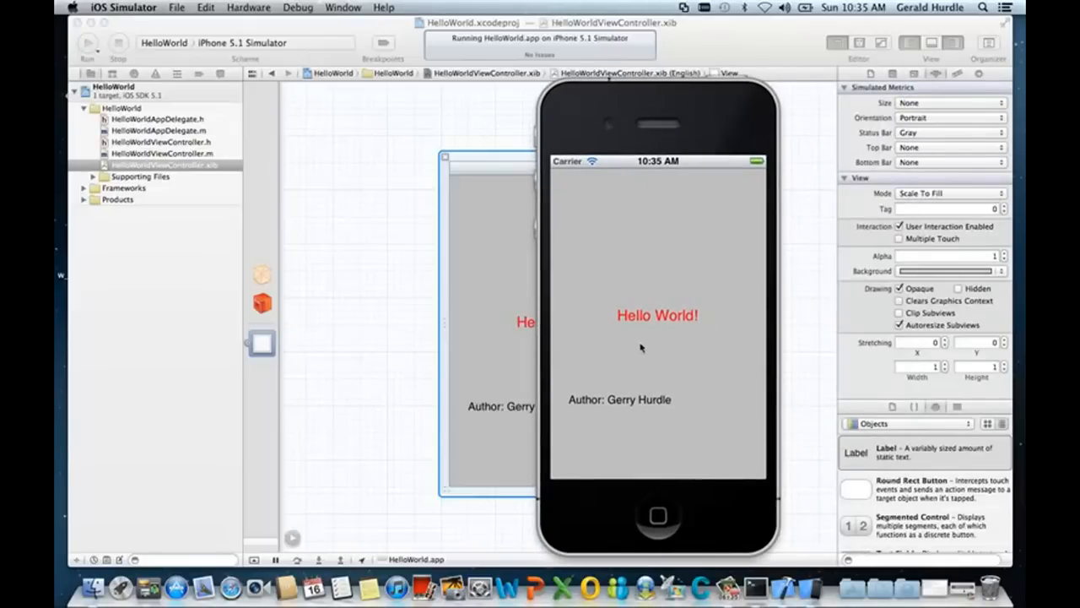
{"action": "mouse_move", "coordinate": [643, 412]}
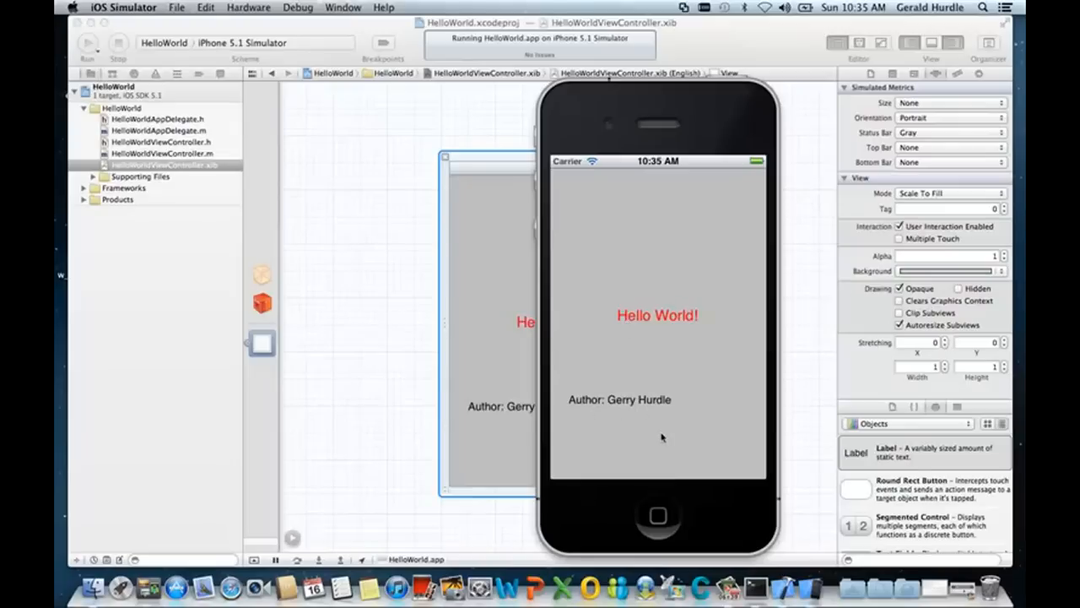
{"action": "mouse_move", "coordinate": [614, 335]}
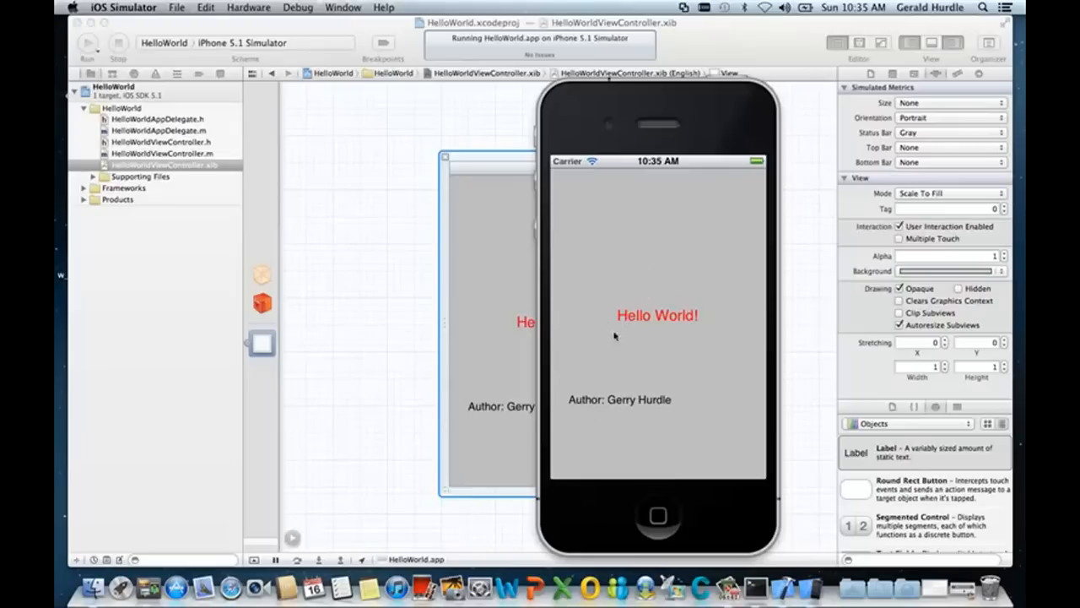
{"action": "mouse_move", "coordinate": [638, 329]}
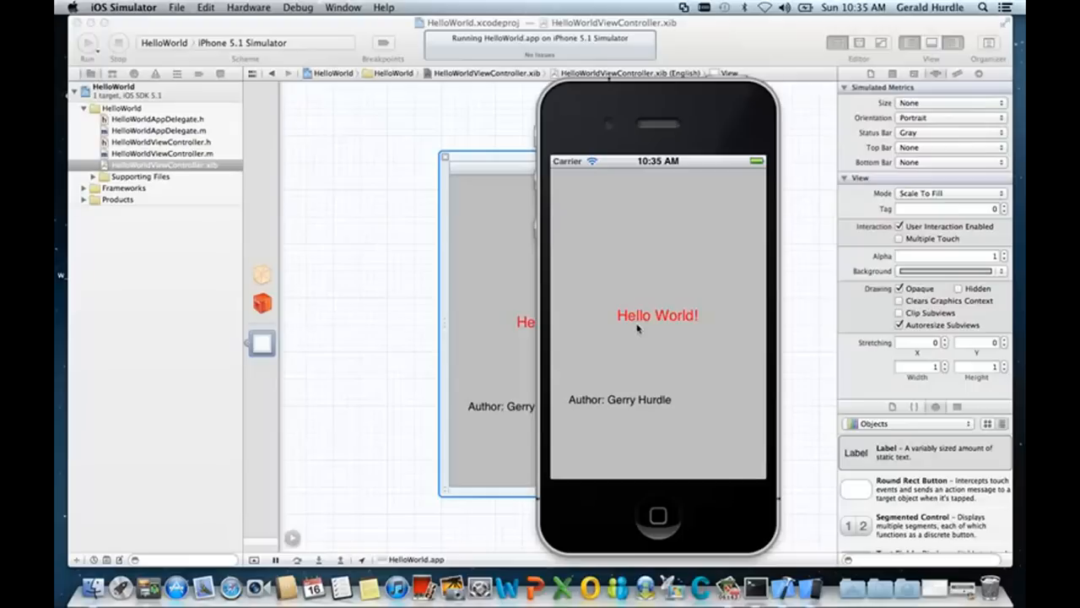
{"action": "mouse_move", "coordinate": [645, 237]}
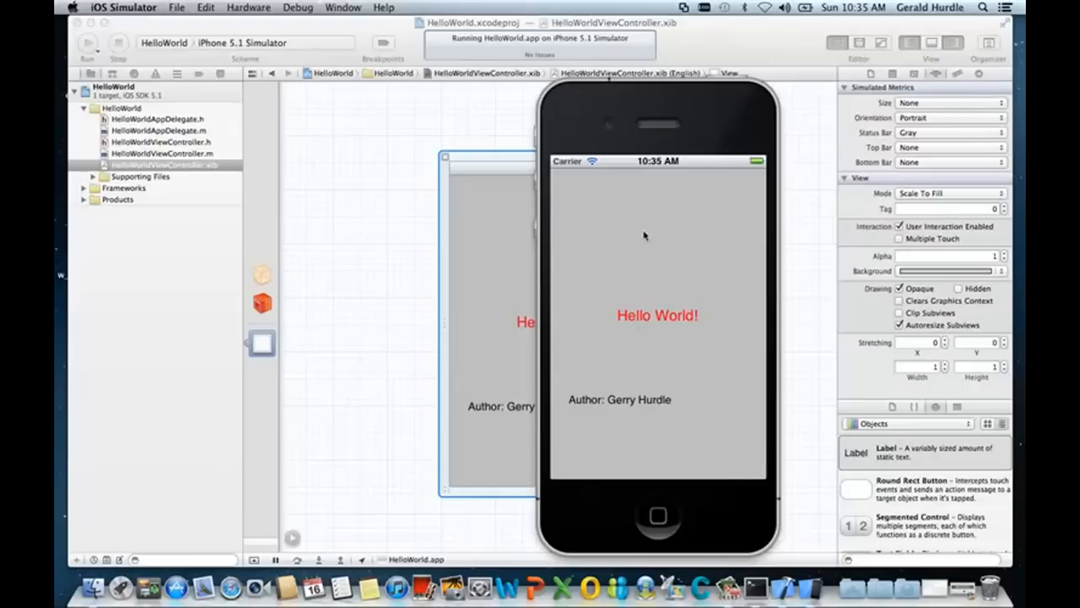
{"action": "mouse_move", "coordinate": [658, 336]}
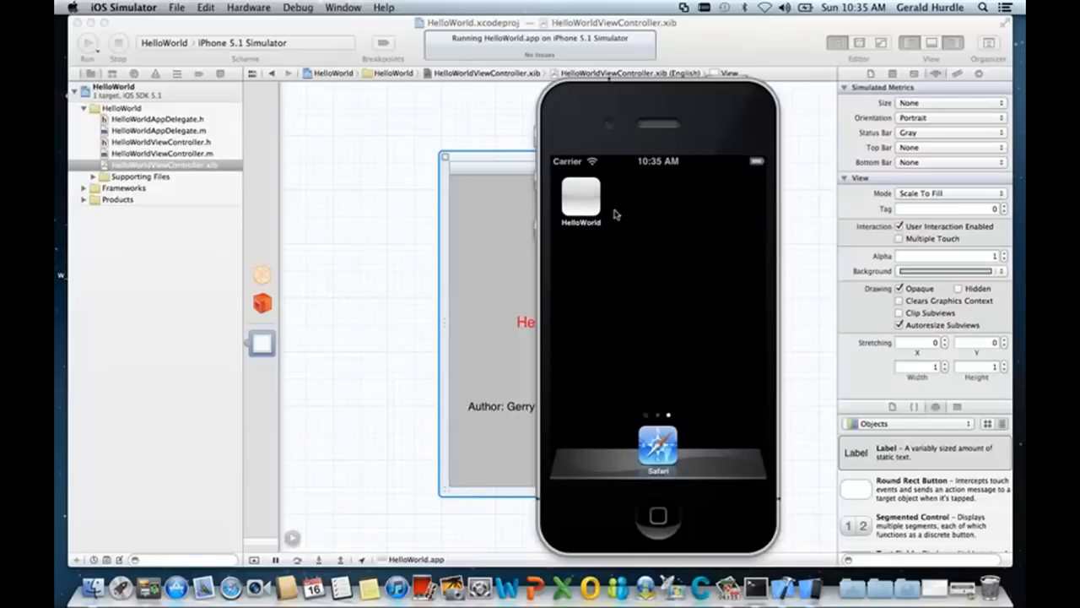
{"action": "mouse_move", "coordinate": [621, 317]}
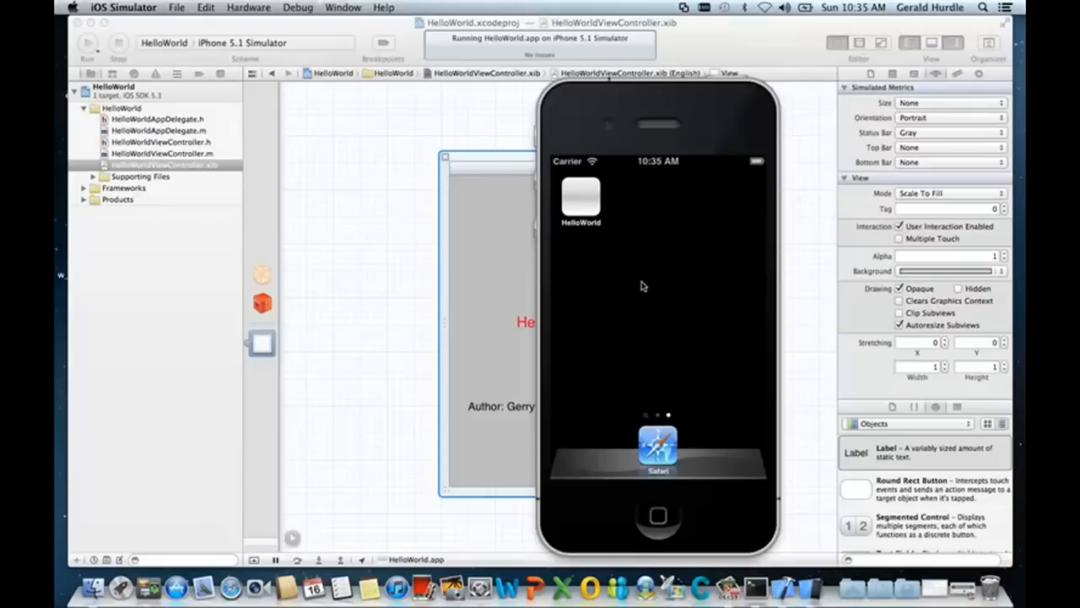
{"action": "mouse_move", "coordinate": [584, 230]}
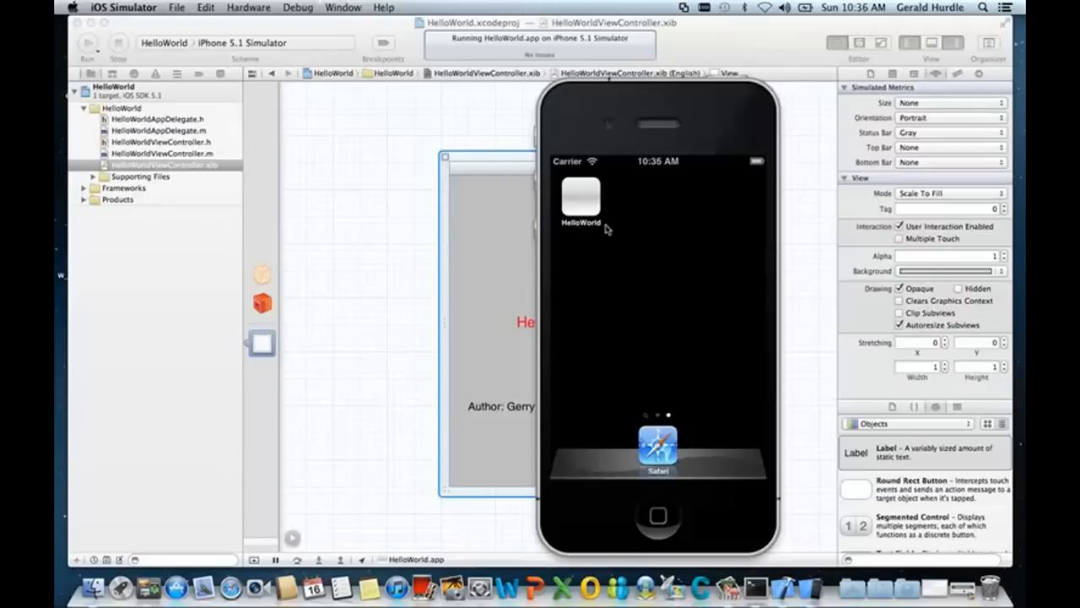
{"action": "mouse_move", "coordinate": [621, 271]}
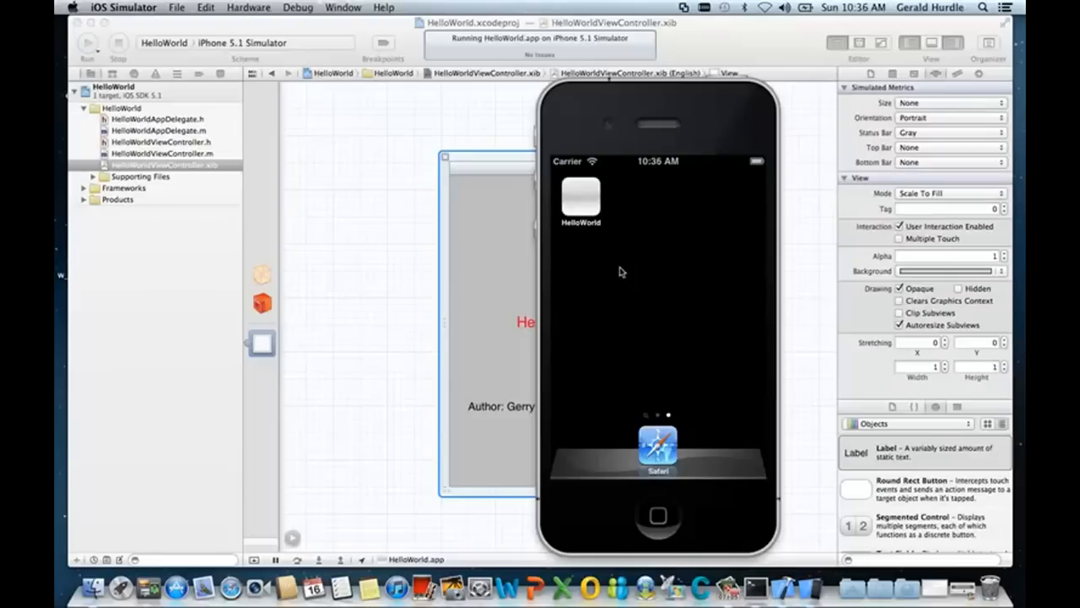
{"action": "mouse_move", "coordinate": [662, 419]}
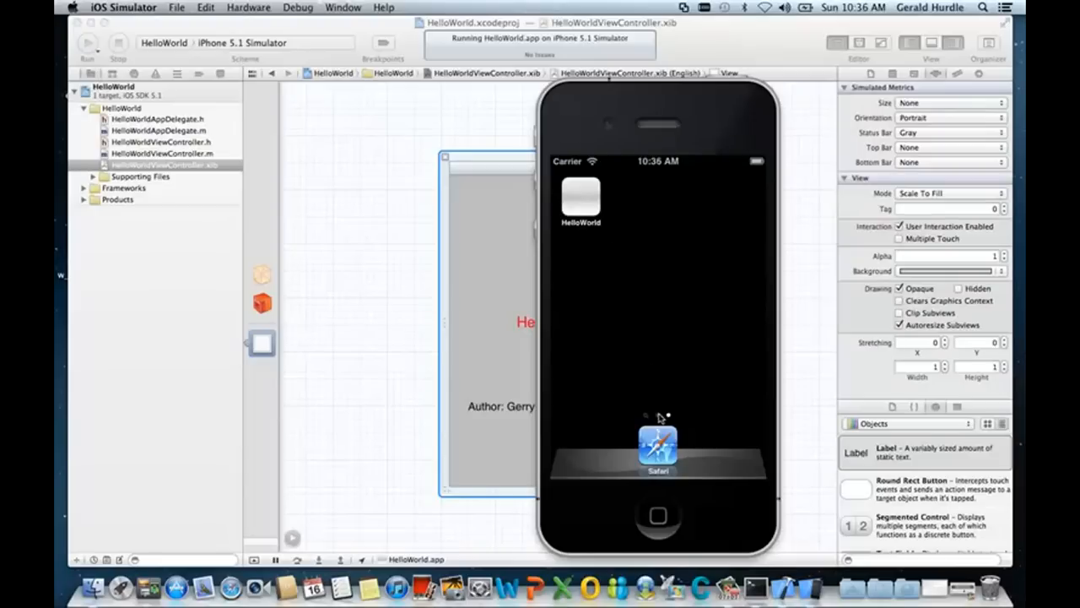
{"action": "mouse_move", "coordinate": [660, 419]}
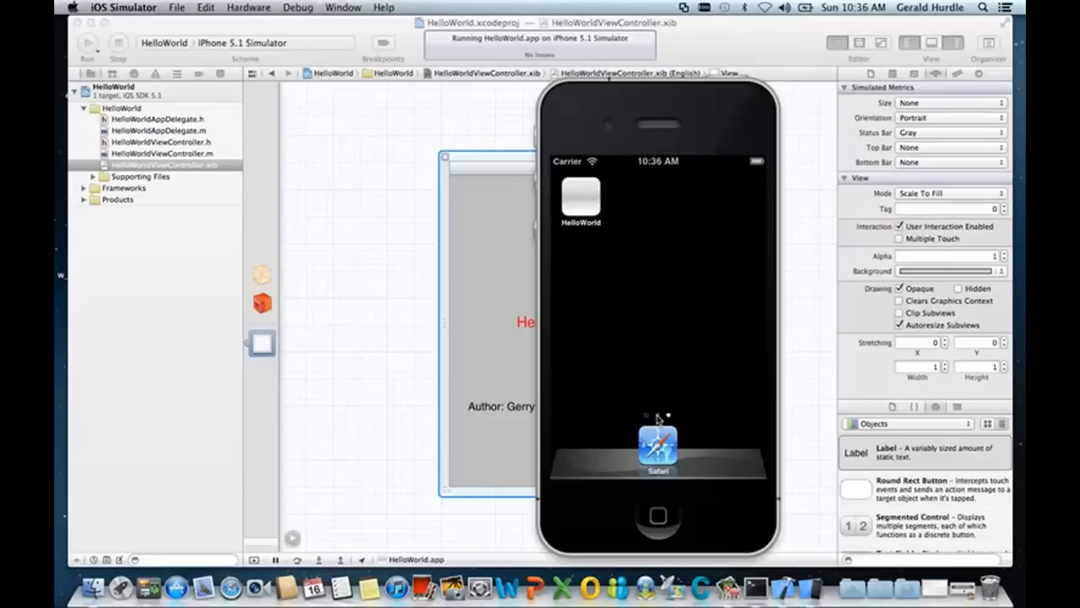